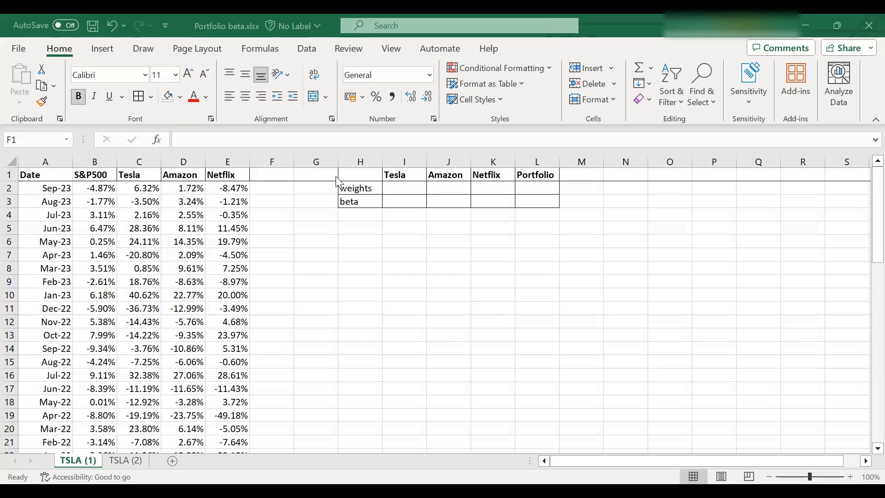
mouse_move(128, 162)
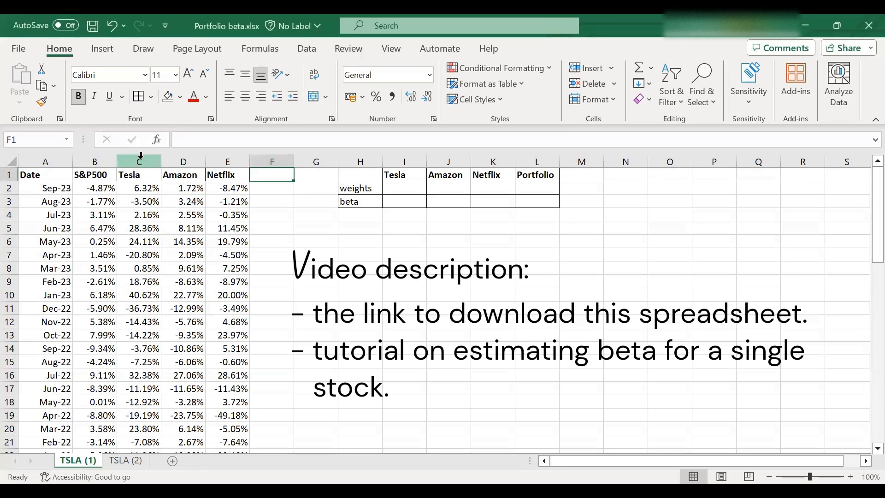
Step: Select the Amazon, Netflix, Date and S&P500 return columns
left_click(183, 162)
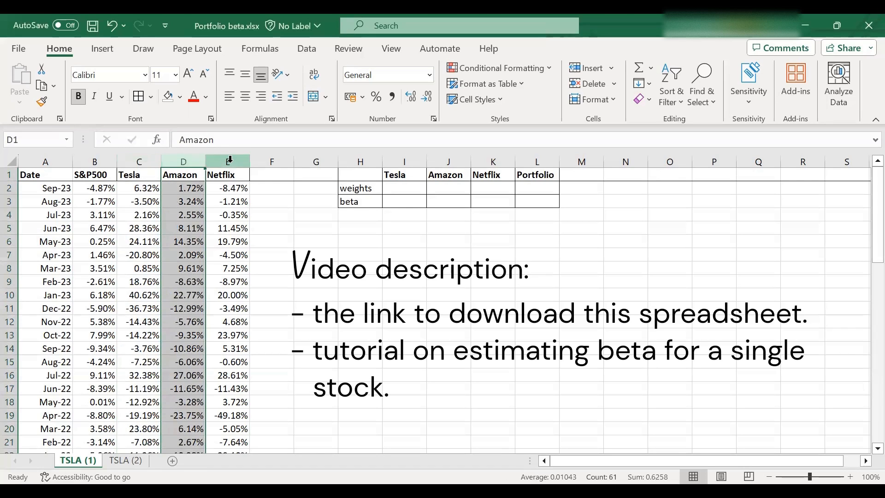
left_click(228, 175)
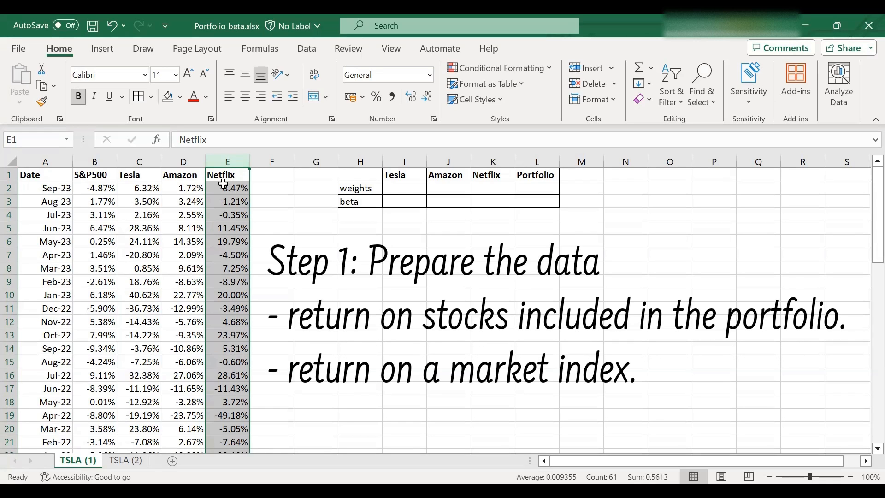
mouse_move(55, 169)
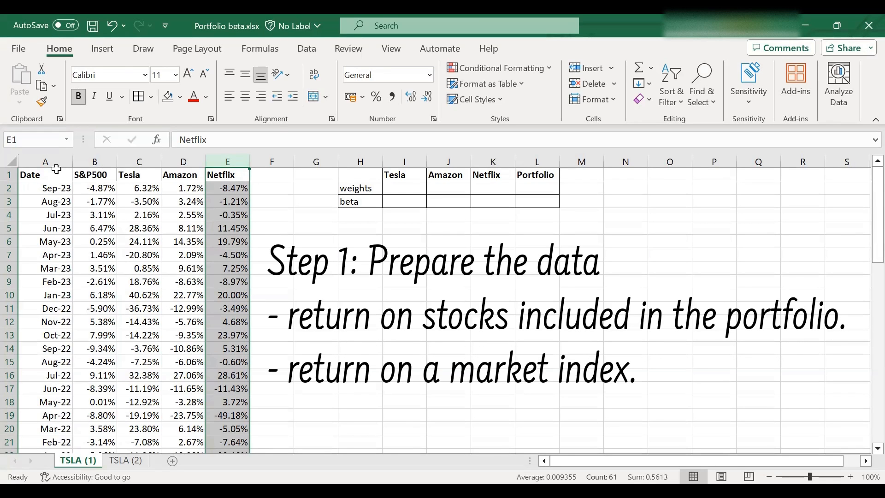
left_click(45, 162)
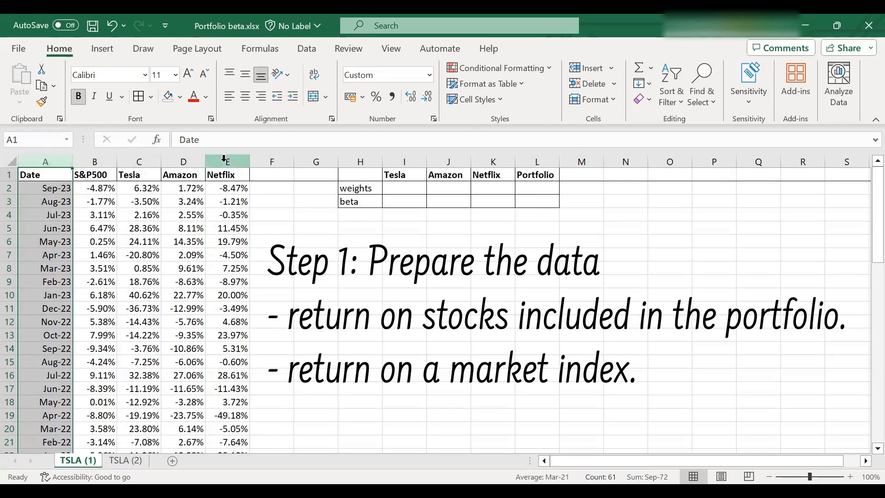
left_click(94, 162)
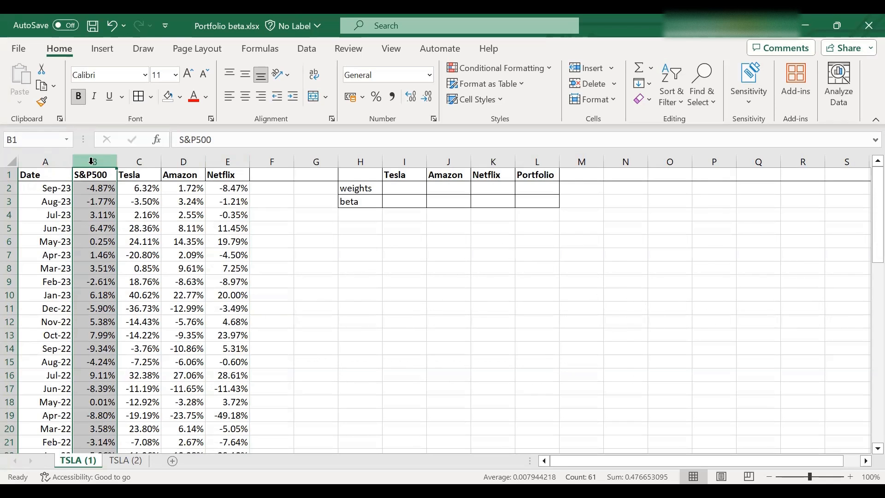
mouse_move(224, 286)
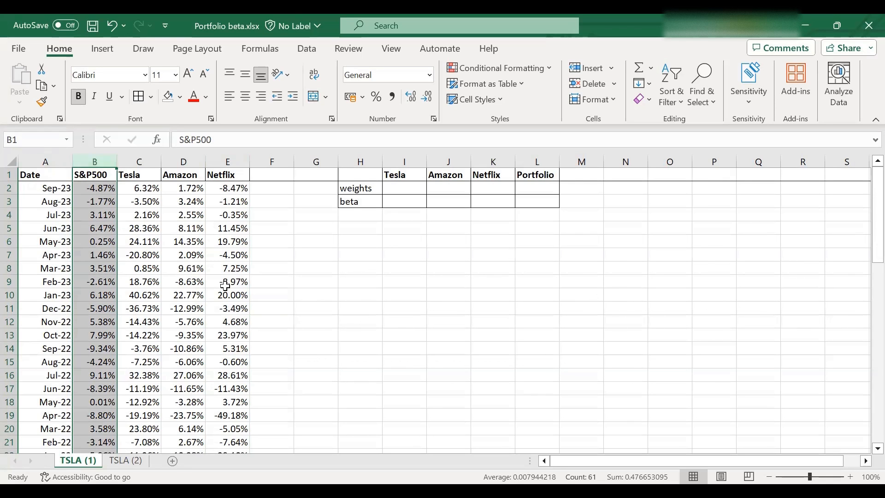
scroll("down", 3)
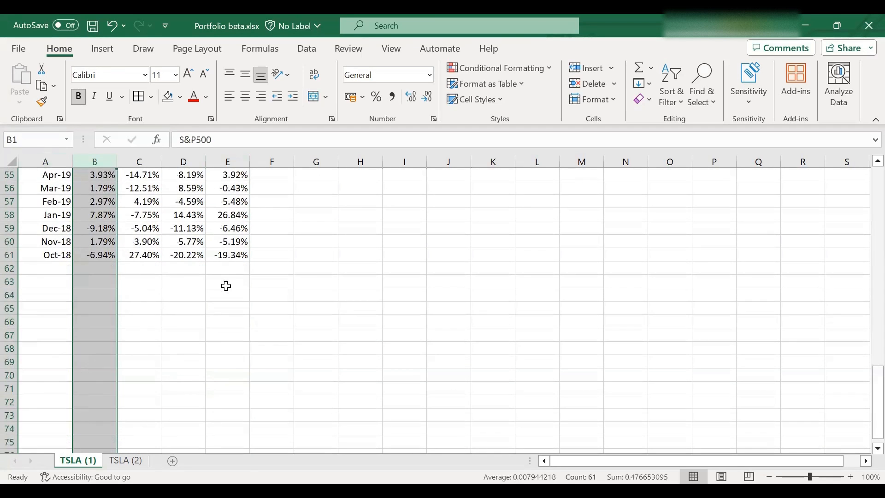
scroll("up", 3)
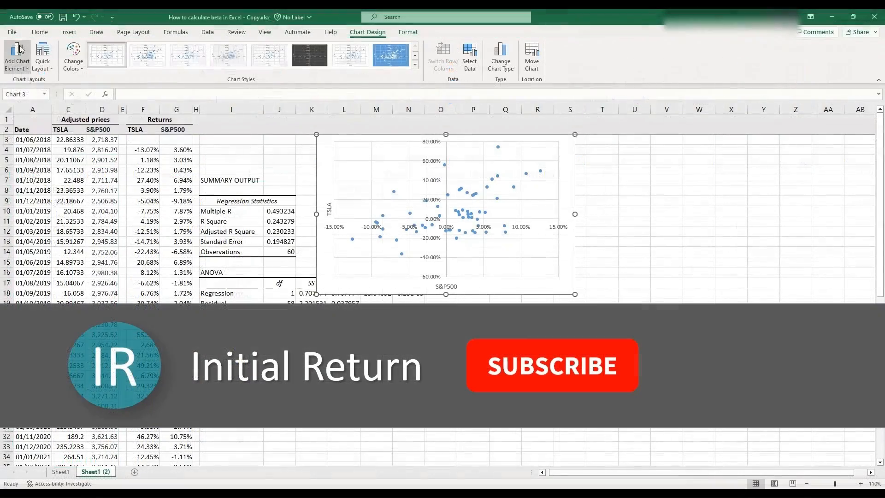
Step: Browse the chart element trendline options, then reselect the Date and S&P500 columns
left_click(15, 56)
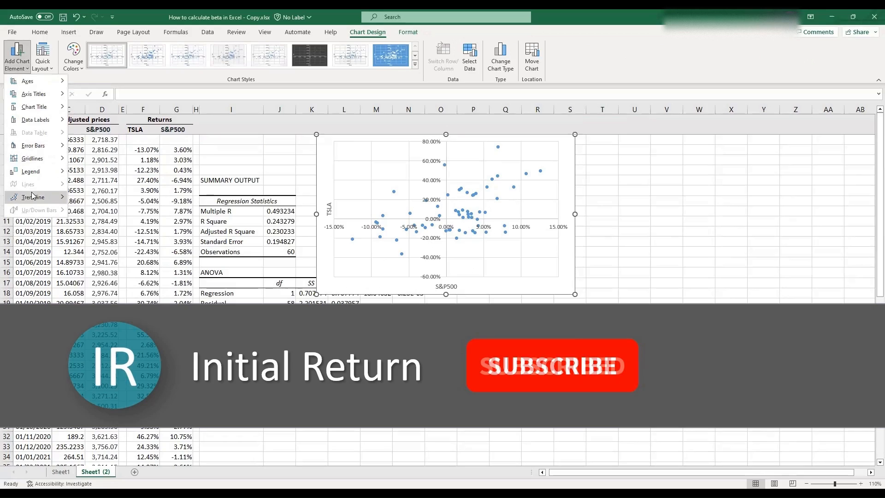
left_click(32, 197)
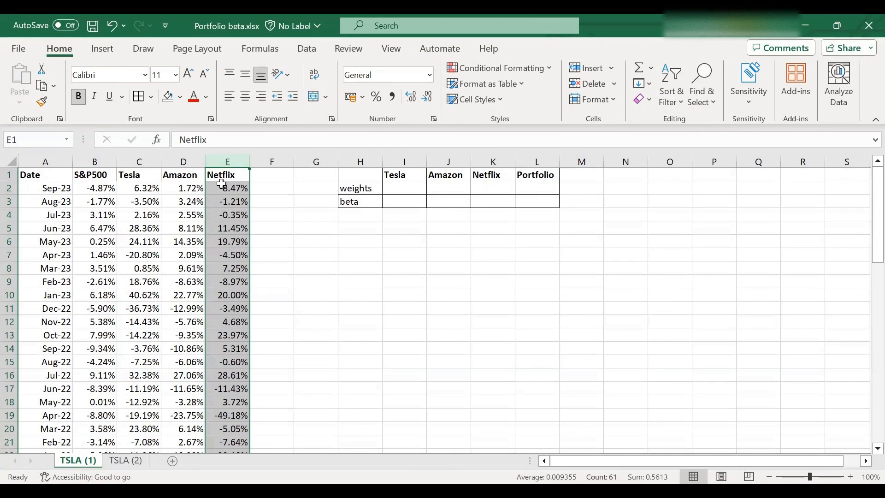
left_click(45, 162)
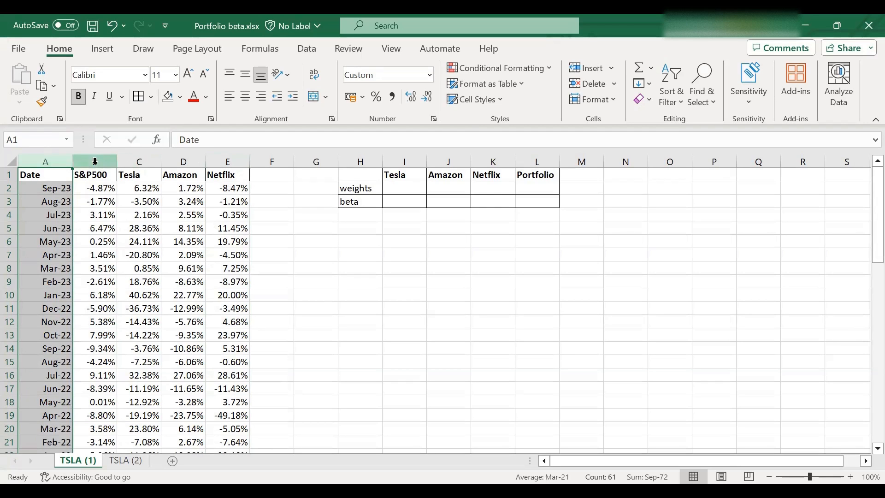
left_click(91, 174)
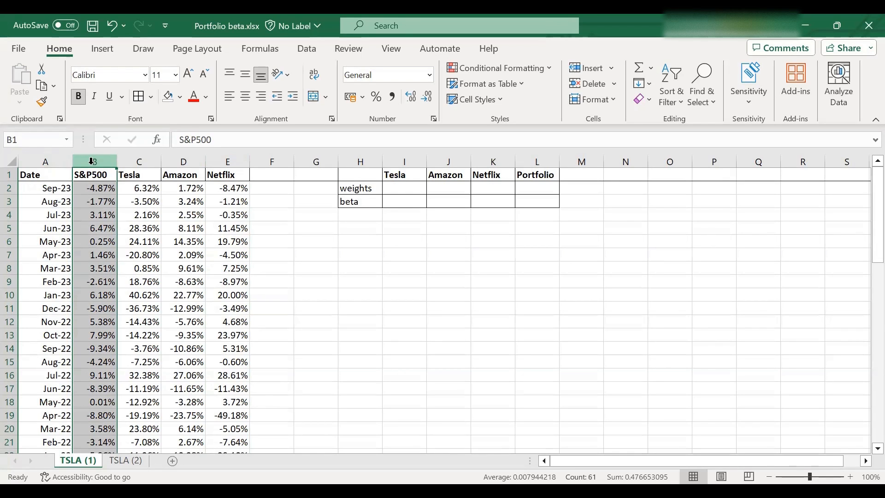
scroll("down", 3)
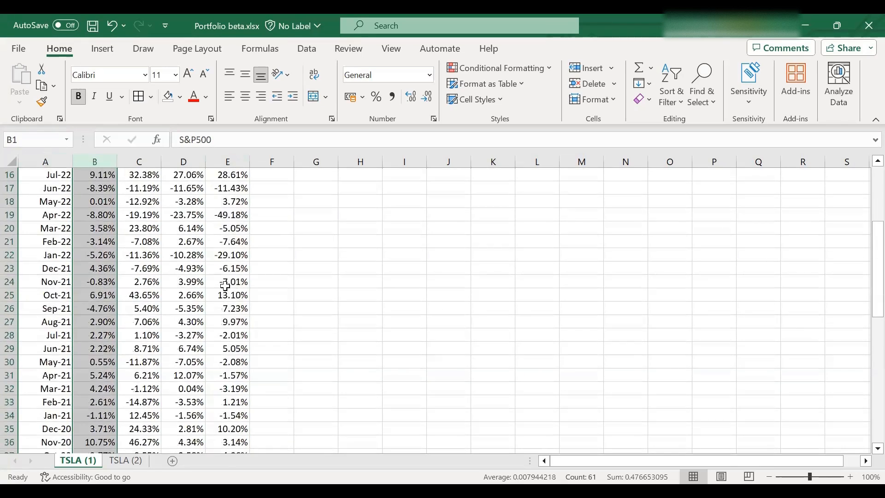
scroll("down", 3)
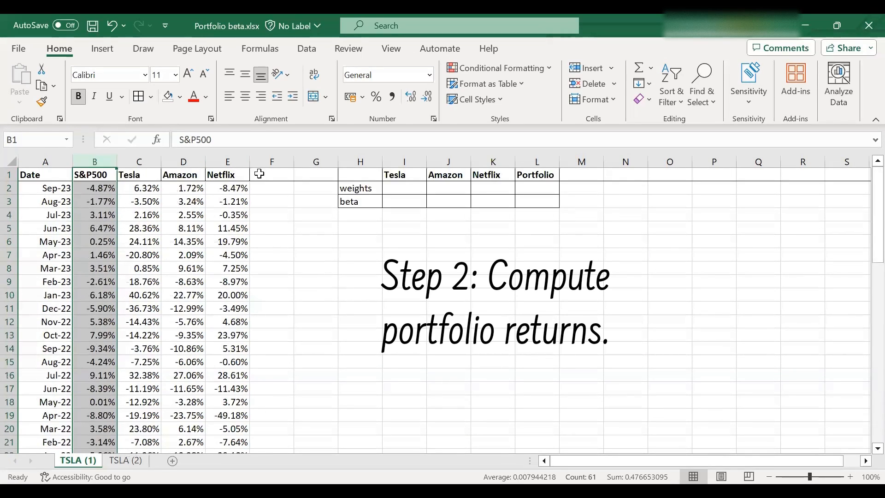
Step: Head column F 'Portfolio' and give Tesla, Amazon and Netflix weights of =1/3
left_click(271, 174)
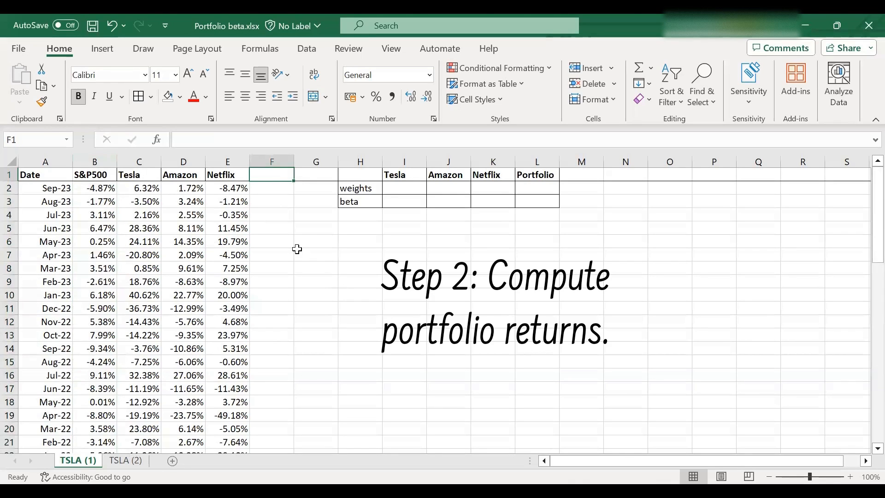
type("Portfolio")
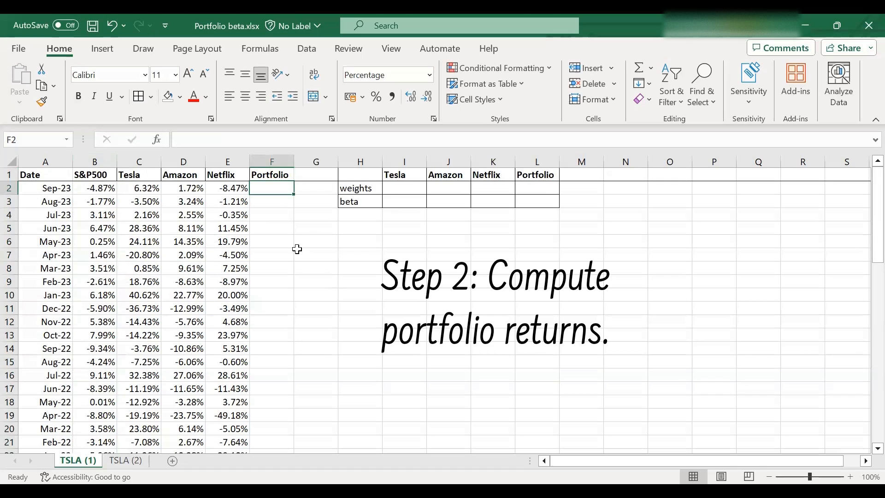
left_click(405, 188)
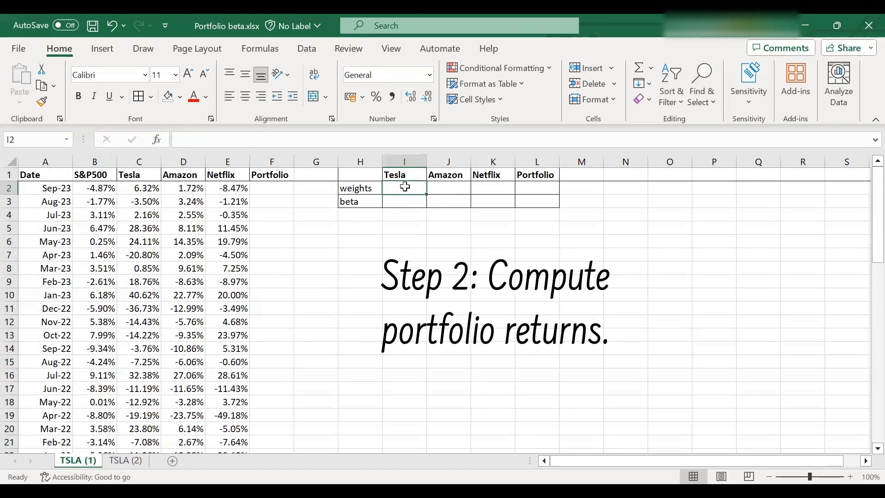
type("=1/")
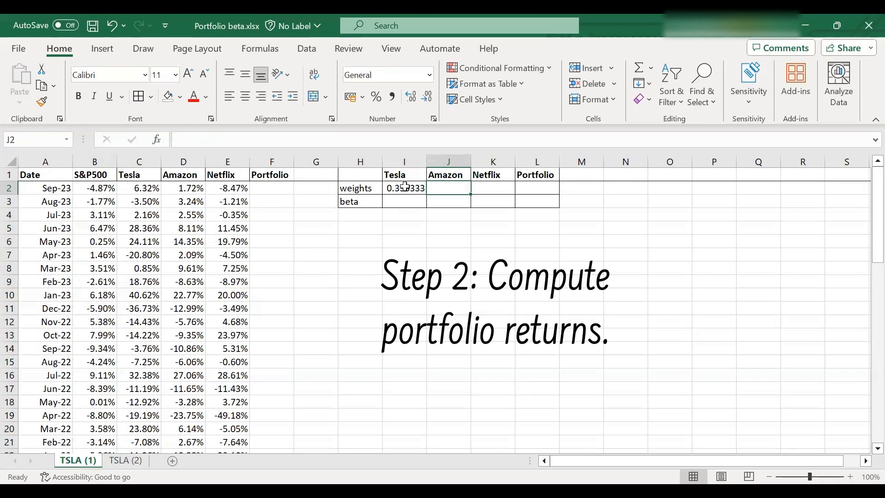
type("=1/")
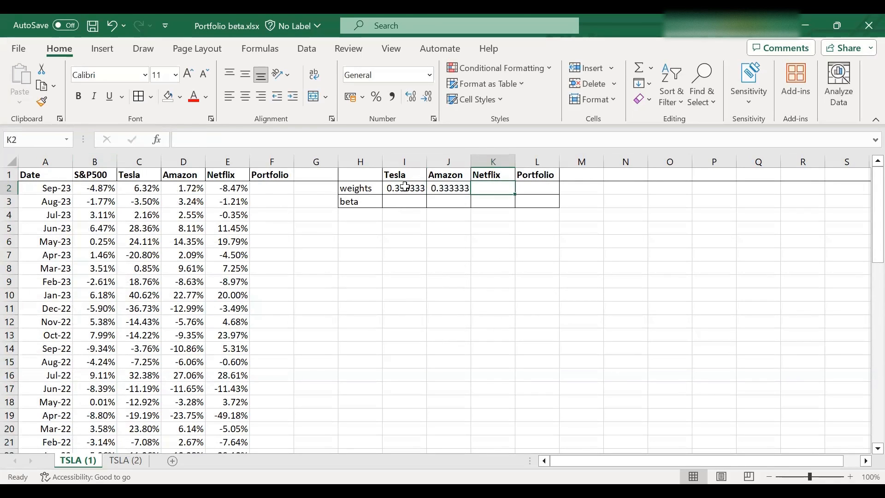
type("=1/3")
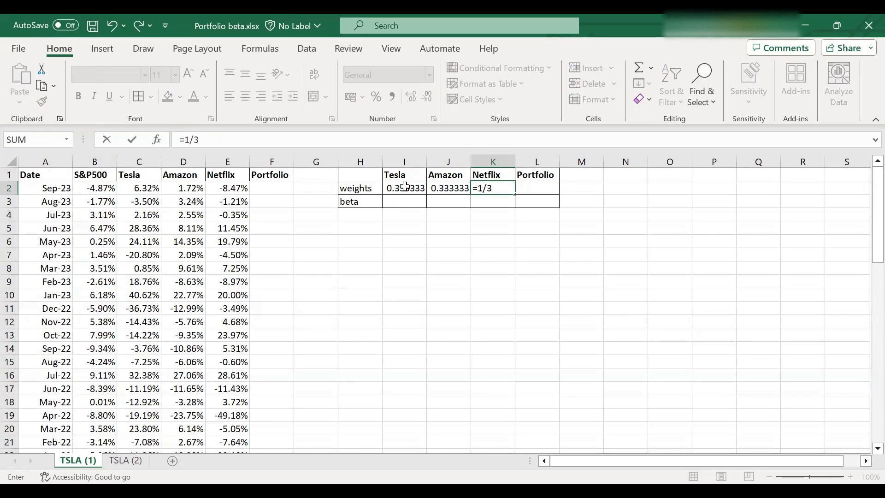
key("Enter")
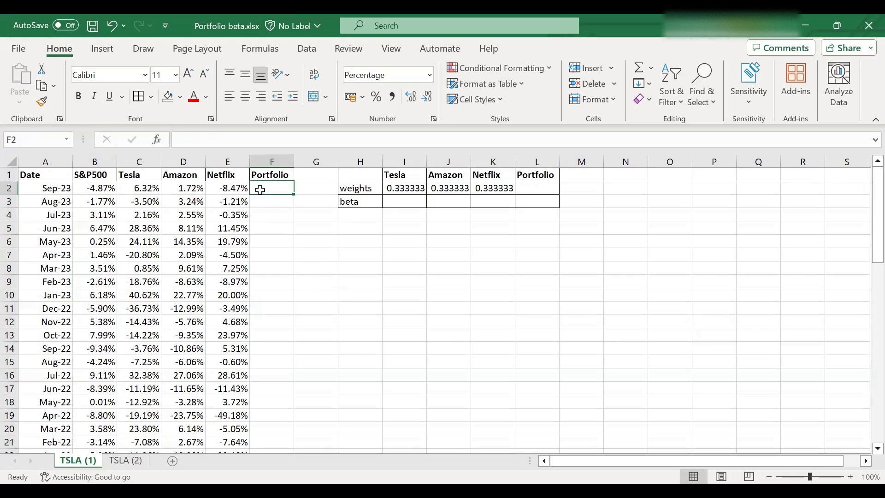
Step: Enter =SUMPRODUCT of weights I2:K2 and Sep-23 returns C2:E2 in F2, giving -0.14%
type("=")
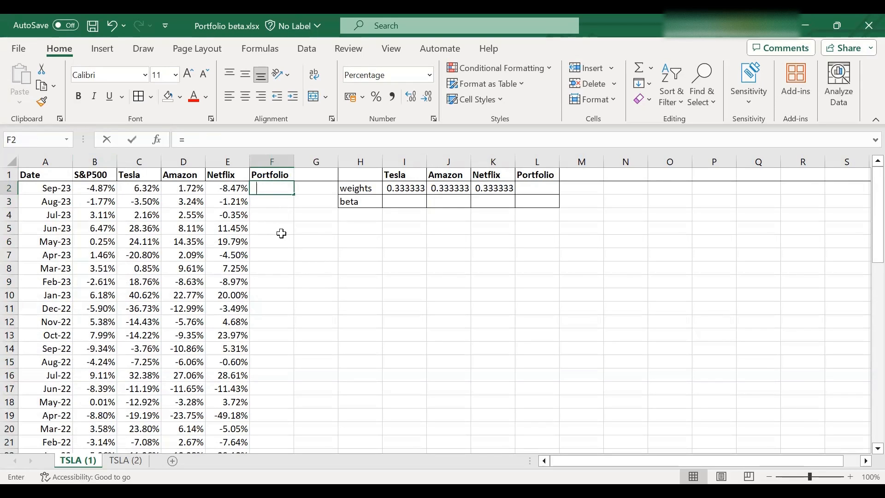
type("=")
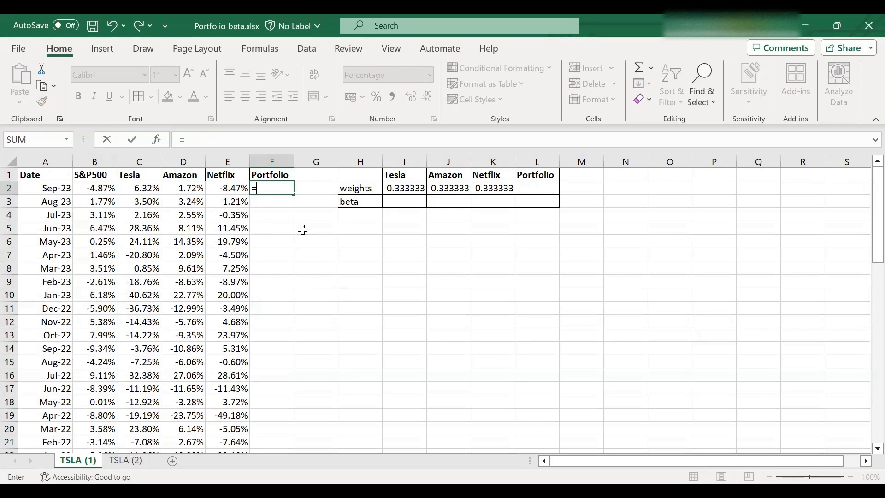
mouse_move(305, 236)
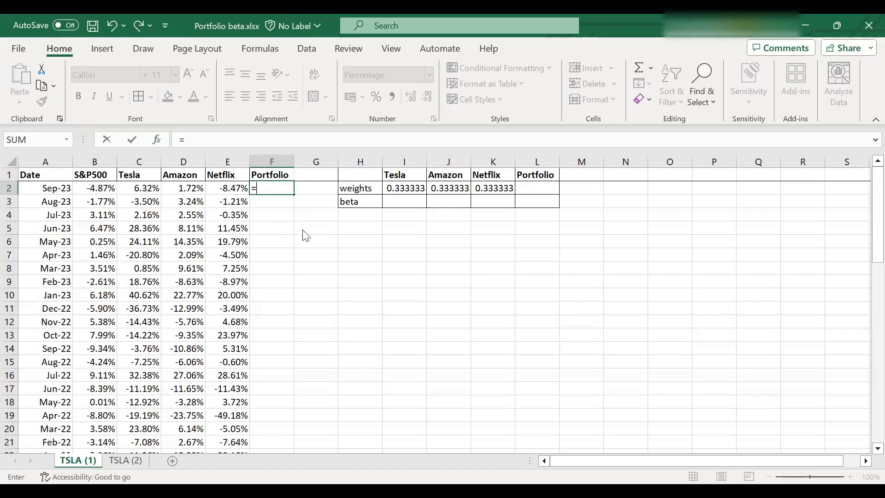
type("sumproduct")
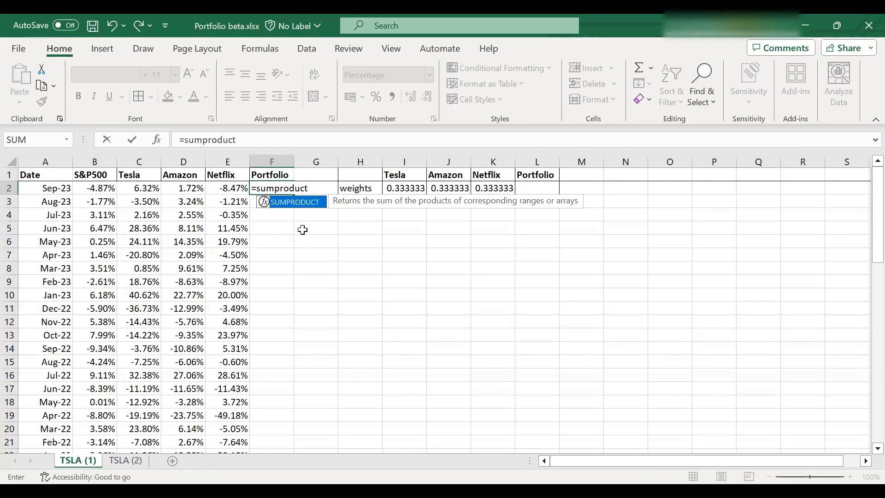
left_click(404, 189)
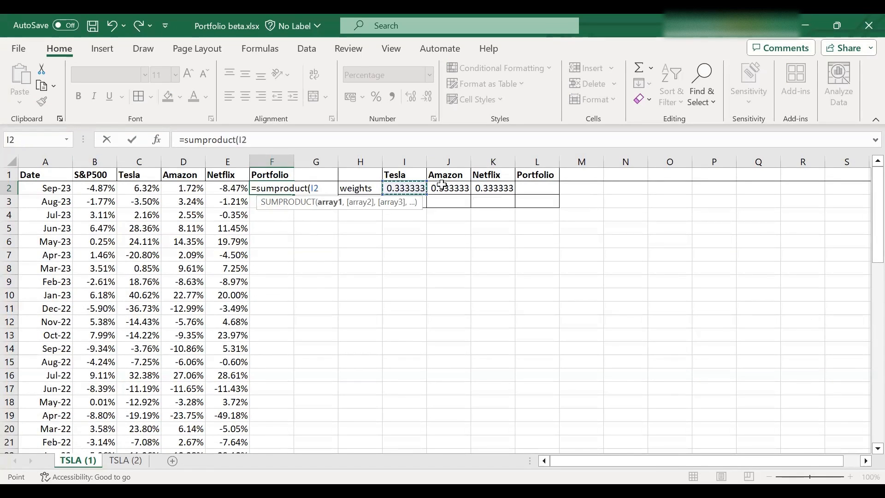
left_click_drag(404, 188, 493, 188)
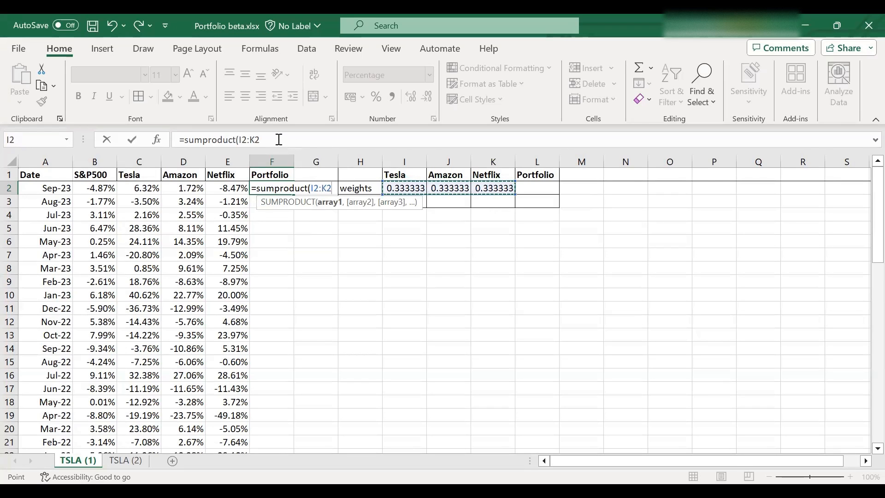
type(",")
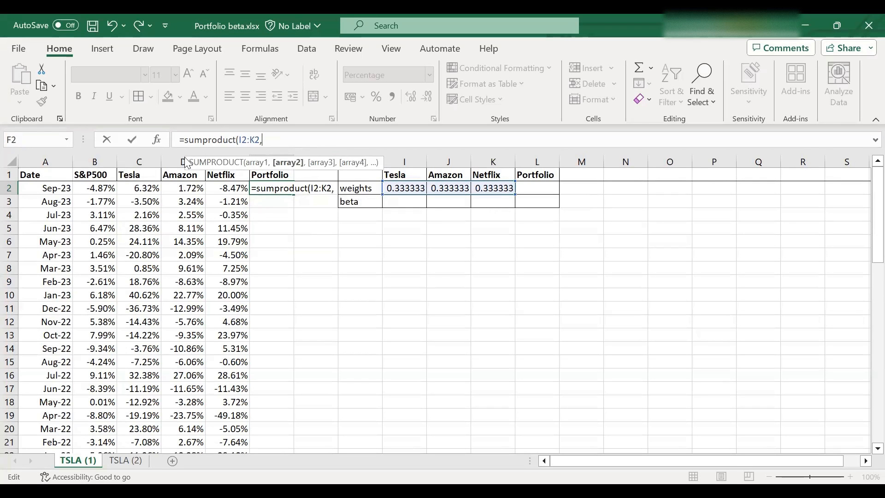
left_click_drag(138, 188, 226, 188)
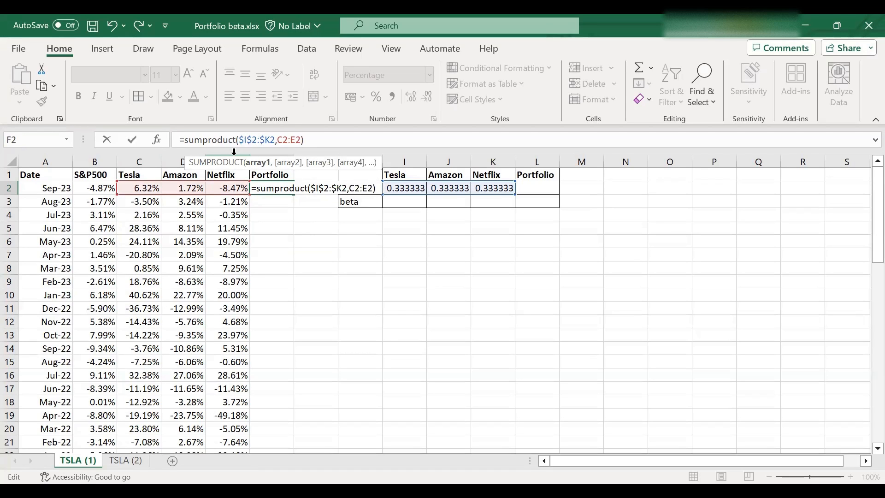
key("Enter")
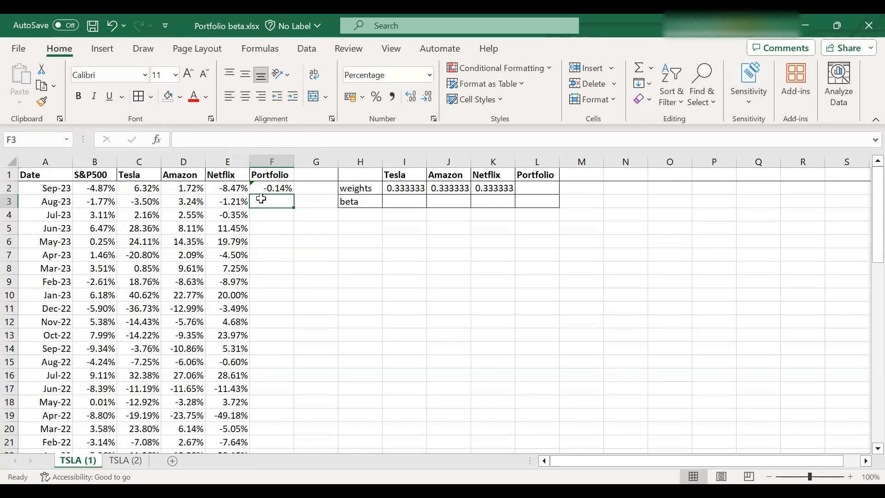
left_click(271, 188)
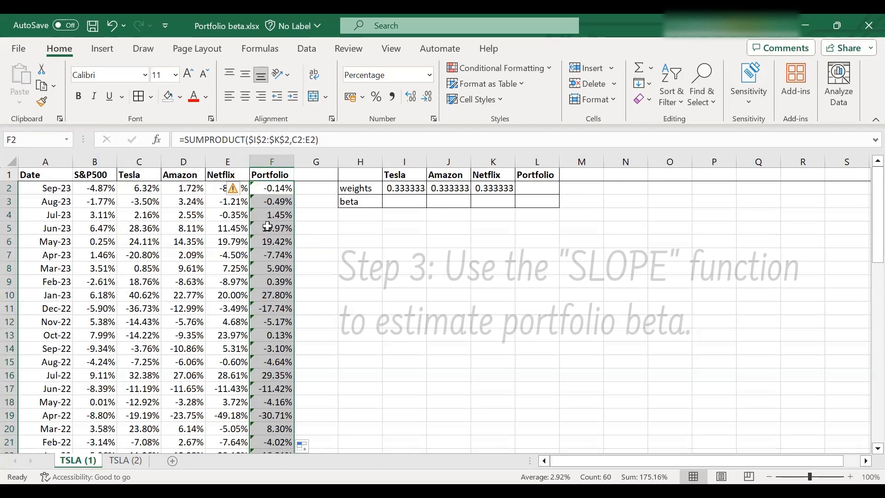
Step: Compute Tesla's beta in I3 as =SLOPE(C2:C61,$B$2:$B$61), giving 2.047
left_click(404, 201)
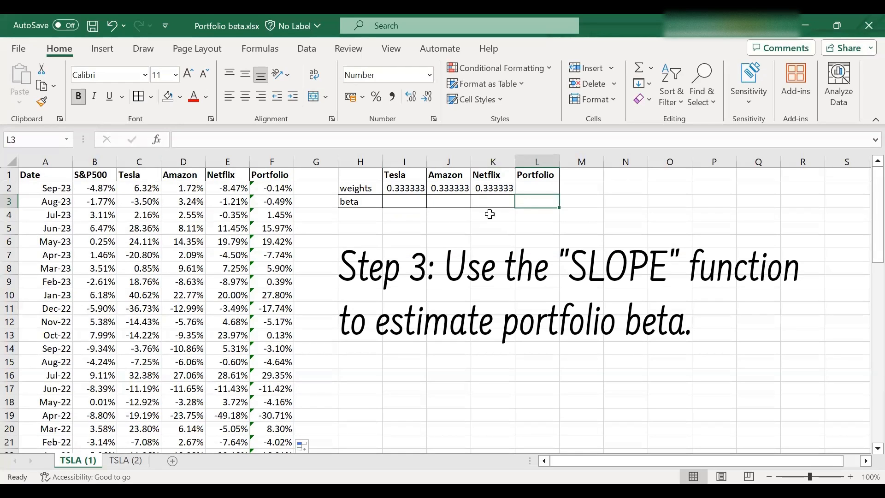
left_click(404, 201)
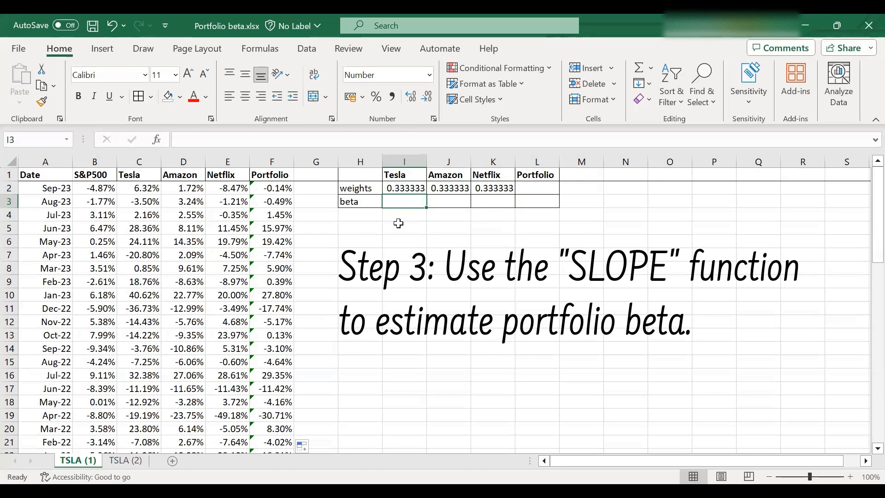
type("=")
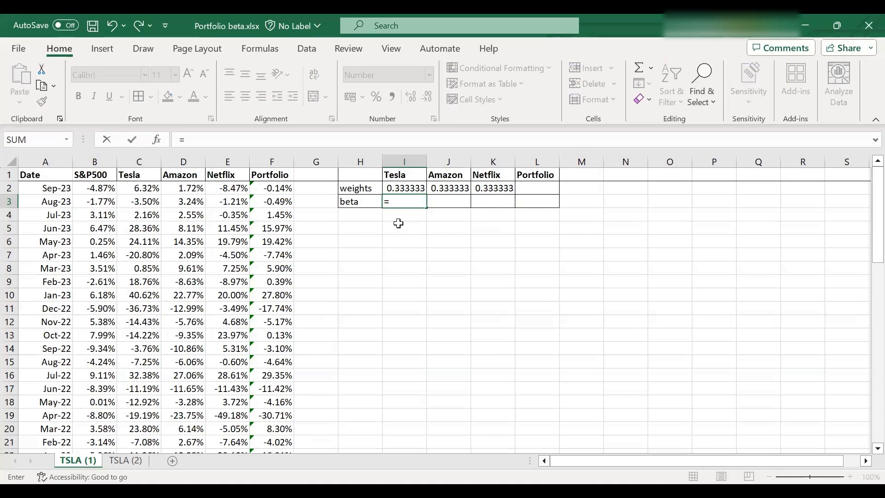
type("slope(")
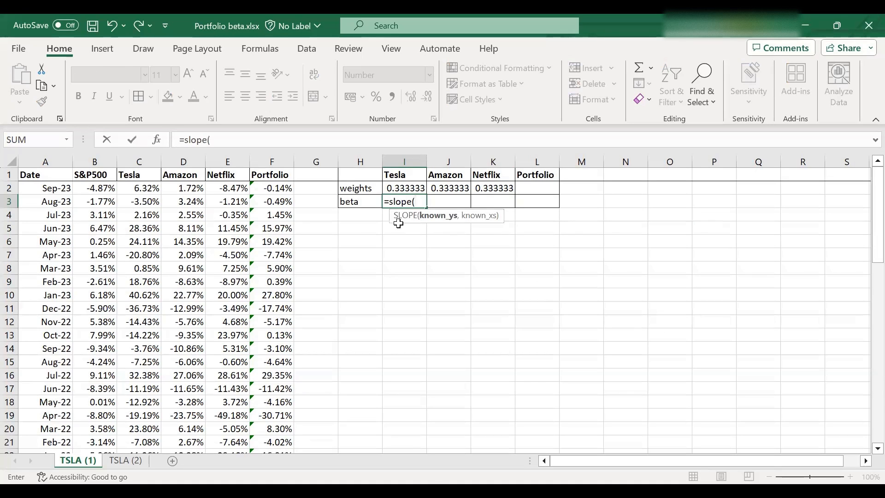
left_click(138, 188)
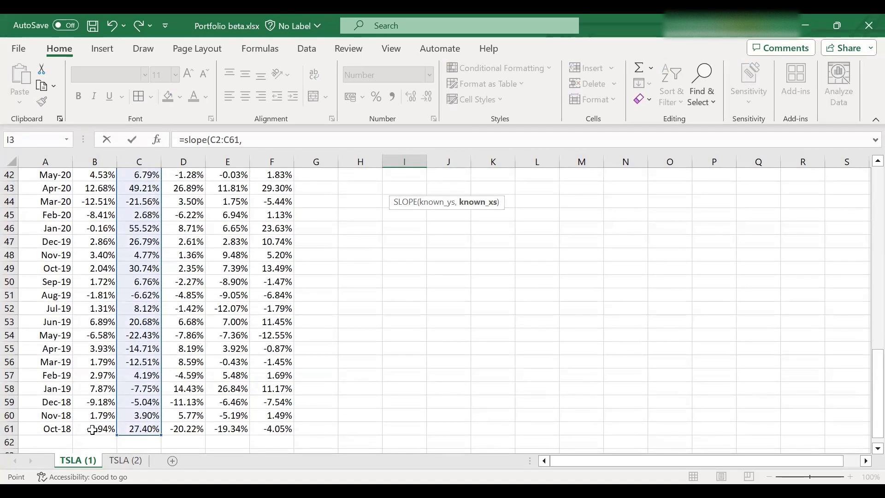
left_click(94, 429)
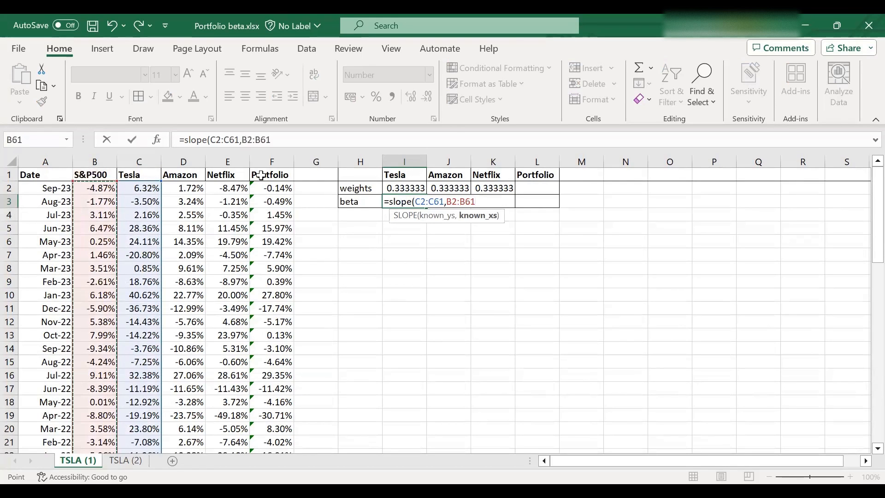
key("F4")
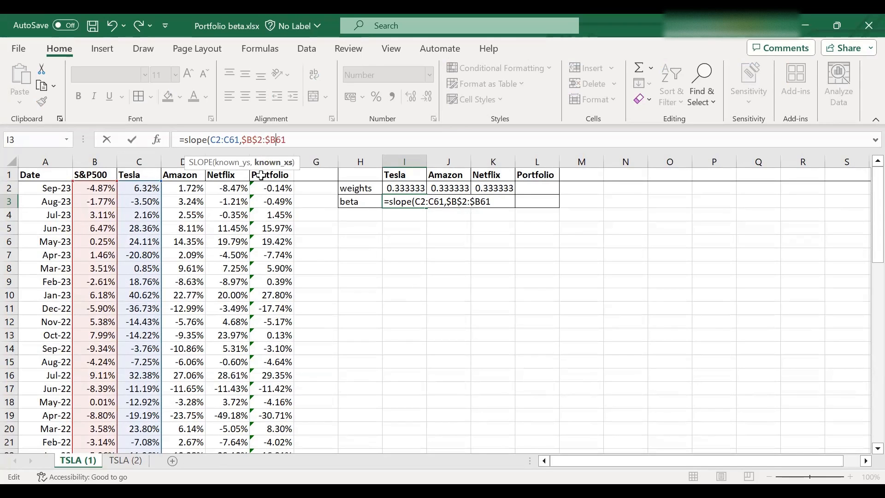
type("$)")
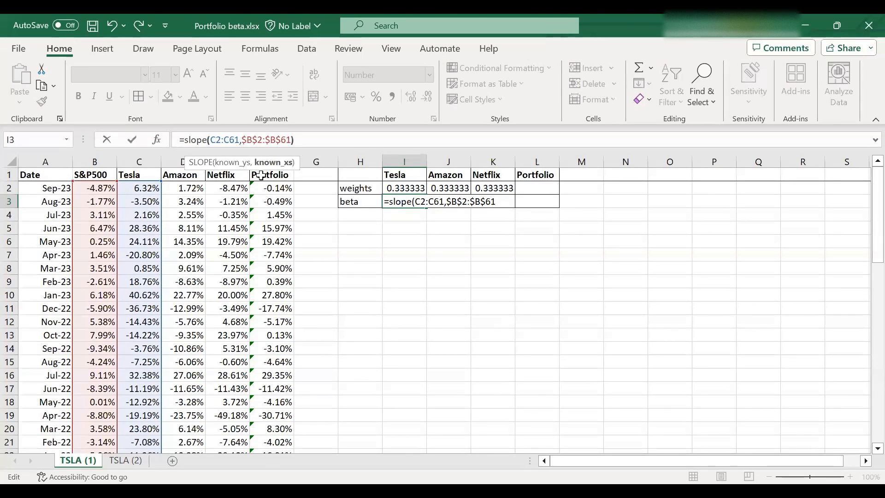
key("Enter")
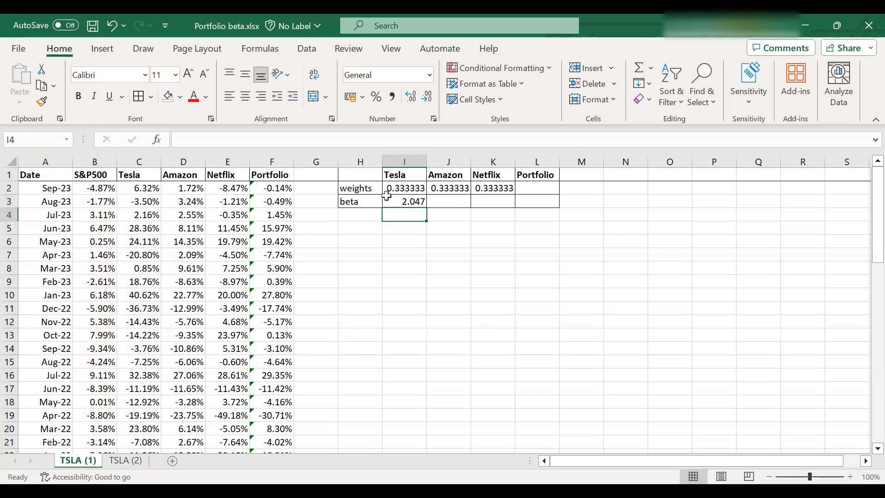
left_click(403, 202)
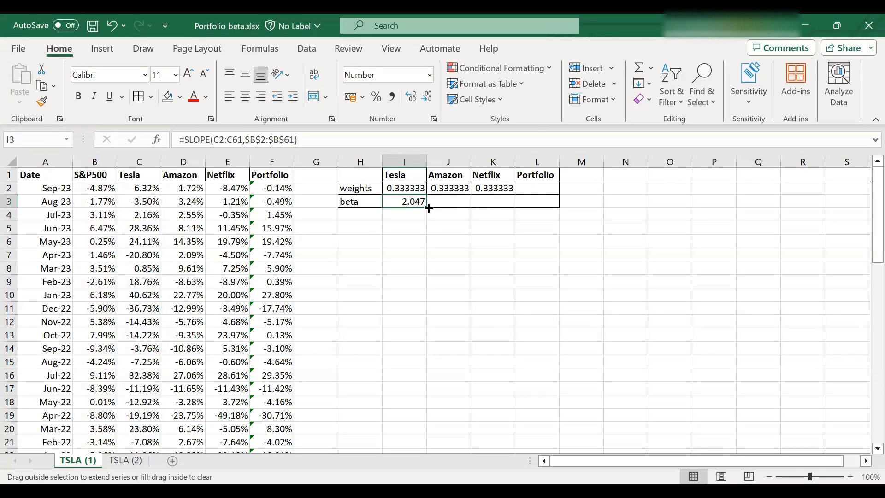
Step: Copy the beta formula across for Amazon (1.210) and Netflix (1.294) and check their formulas
left_click_drag(428, 209, 501, 202)
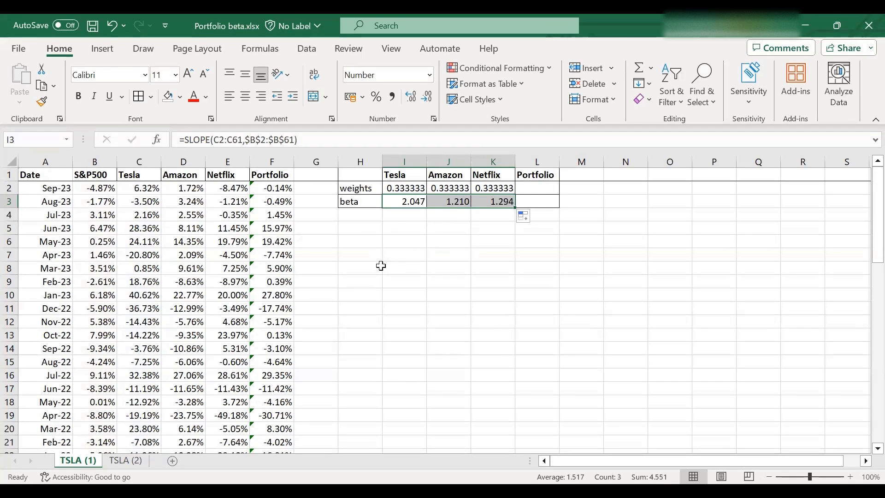
mouse_move(396, 209)
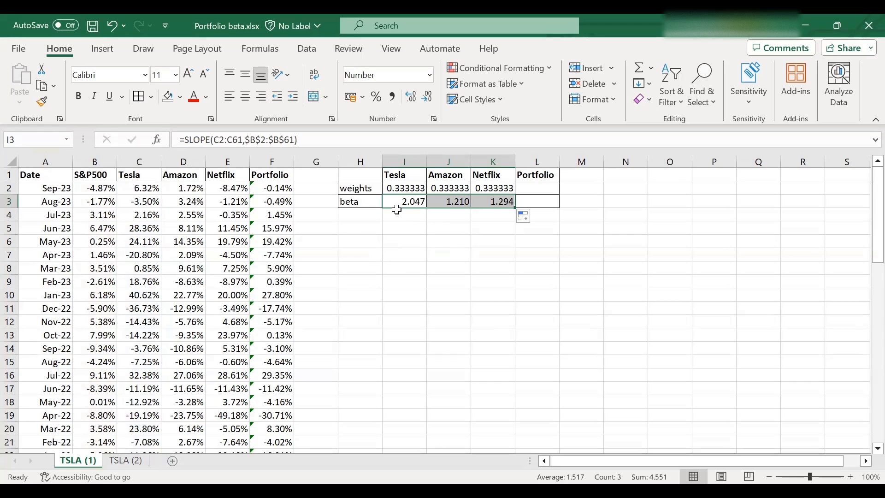
mouse_move(419, 215)
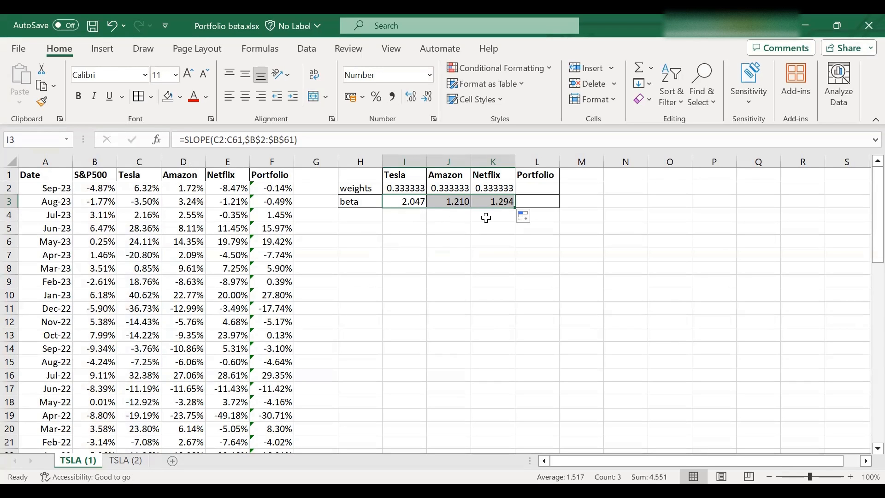
left_click(493, 214)
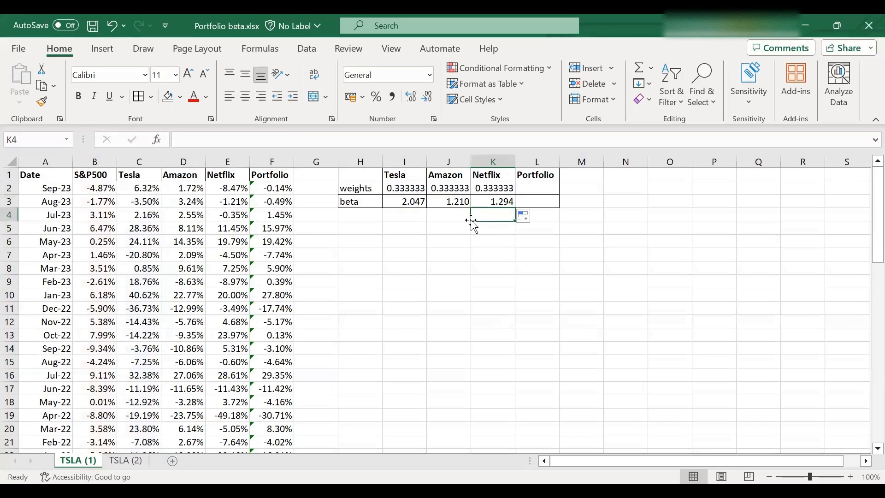
left_click(449, 202)
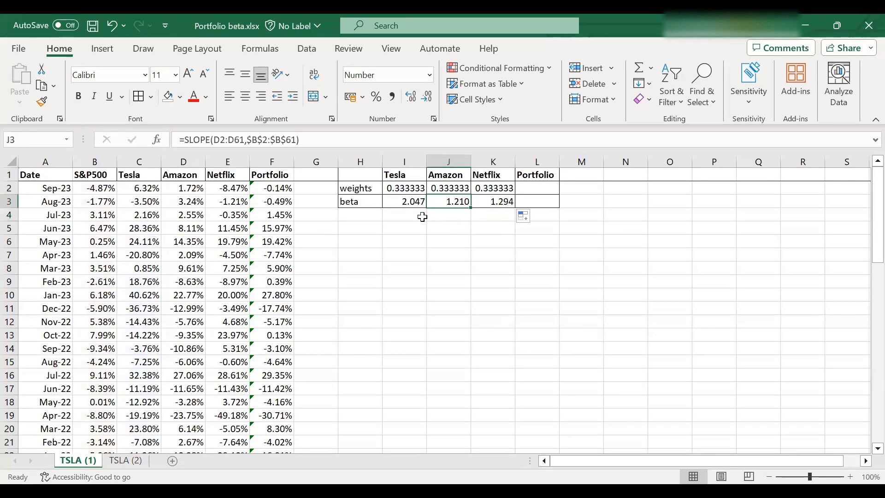
left_click(493, 201)
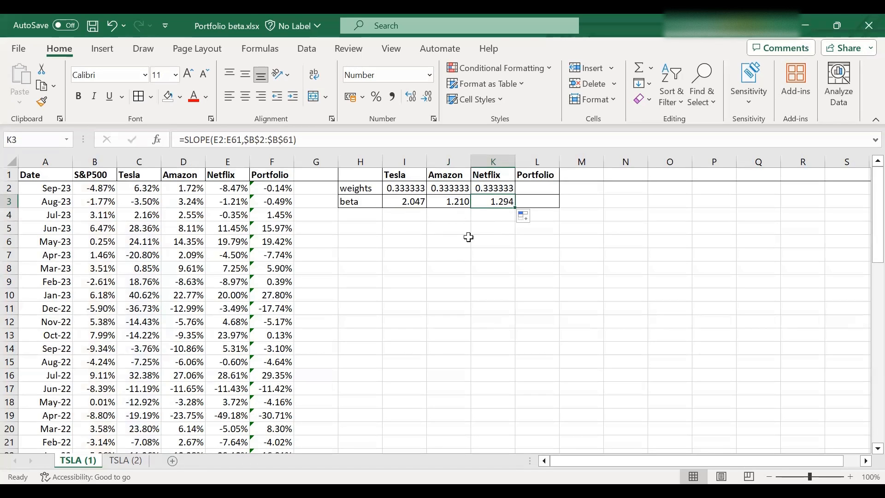
mouse_move(515, 208)
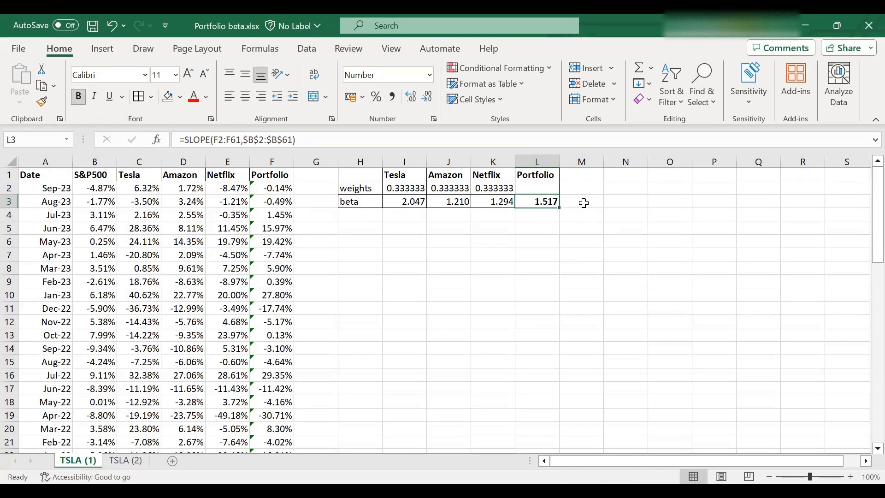
left_click(582, 202)
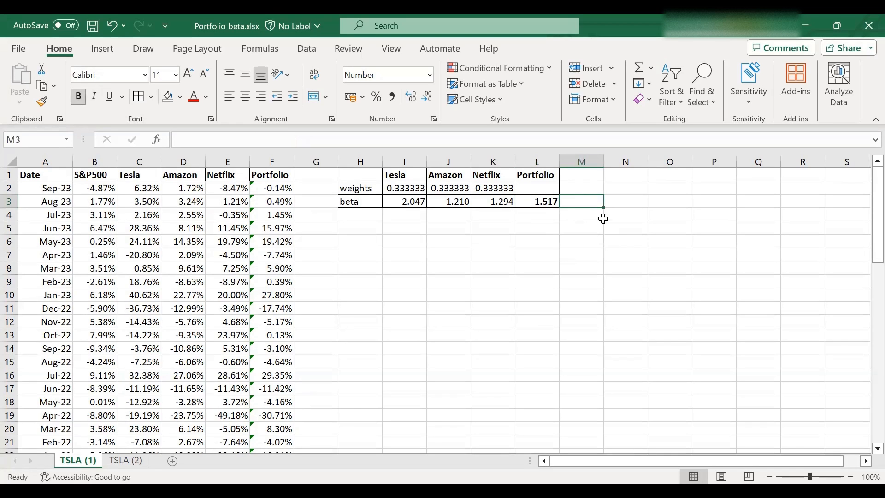
mouse_move(672, 269)
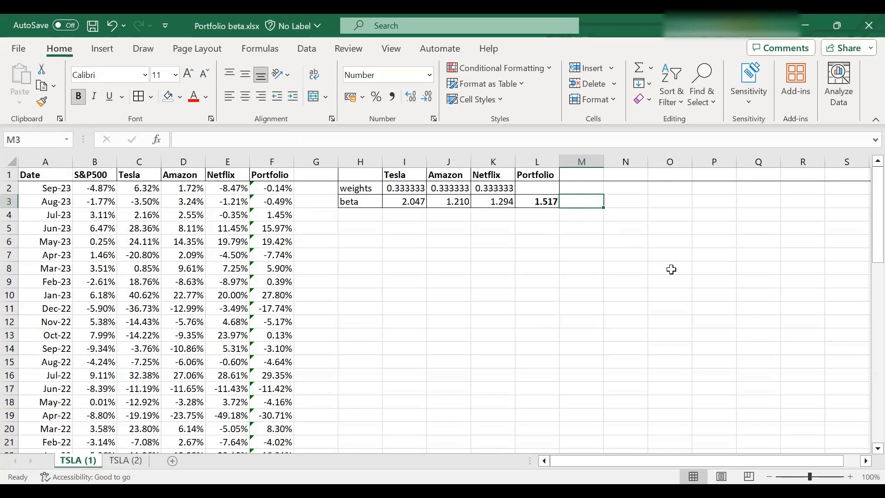
Step: Enter =SUMPRODUCT(I2:K2,I3:K3) in M3, returning 1.517 to match the Portfolio beta
type("=")
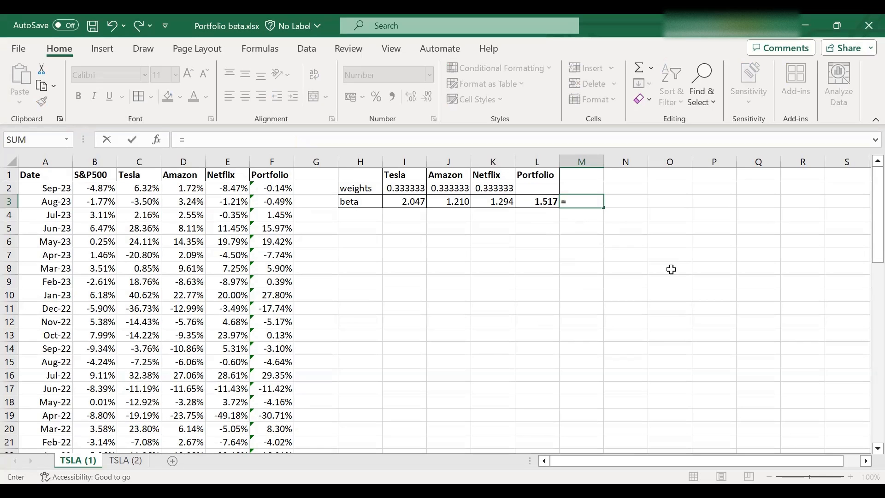
type("sumprodu")
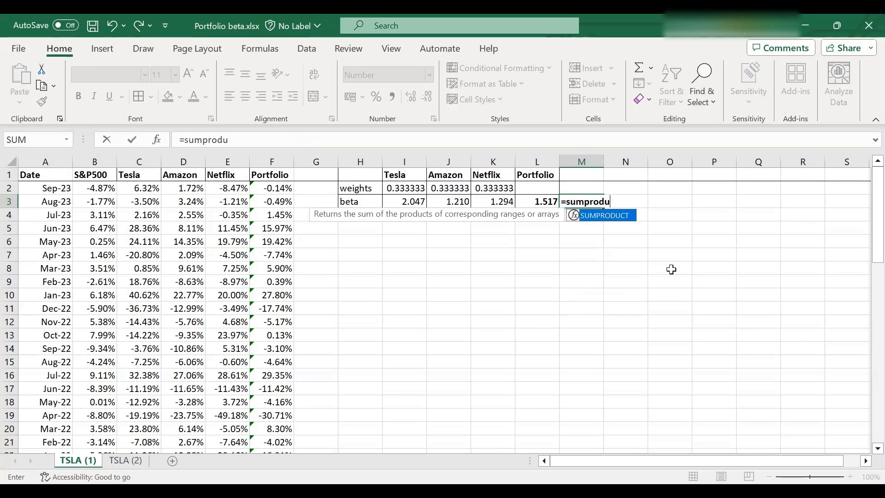
type("ct")
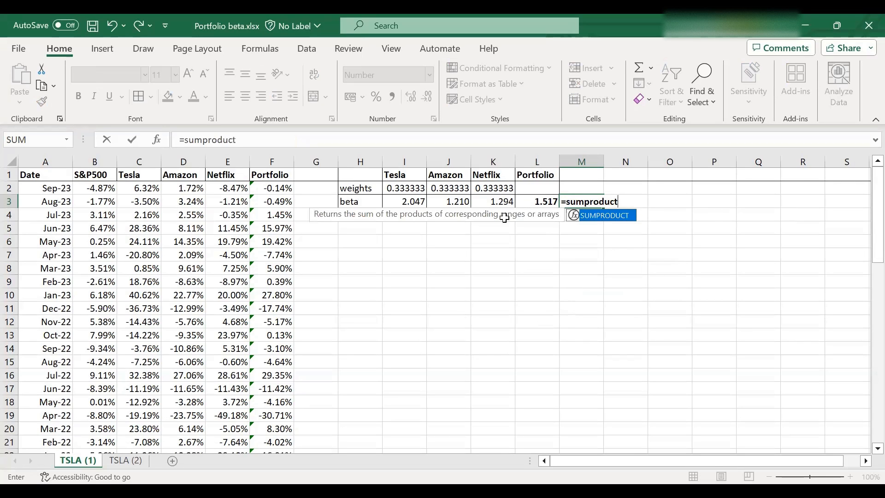
left_click_drag(405, 188, 493, 188)
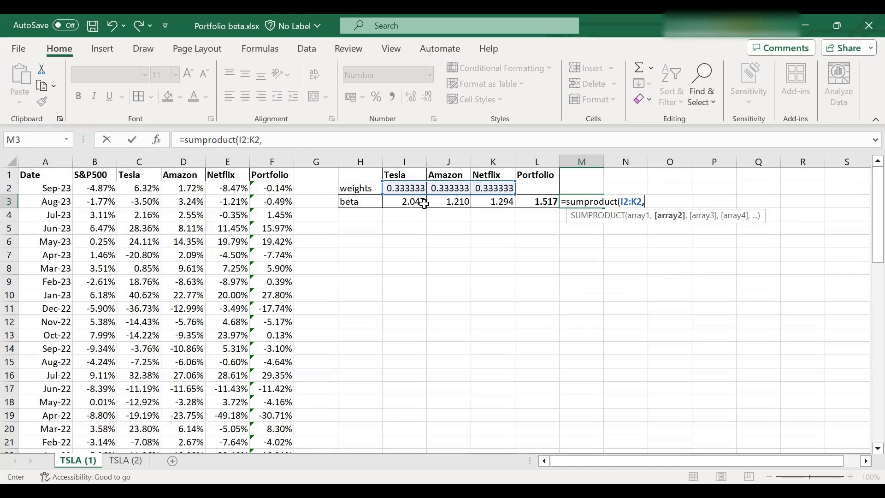
left_click_drag(405, 201, 493, 202)
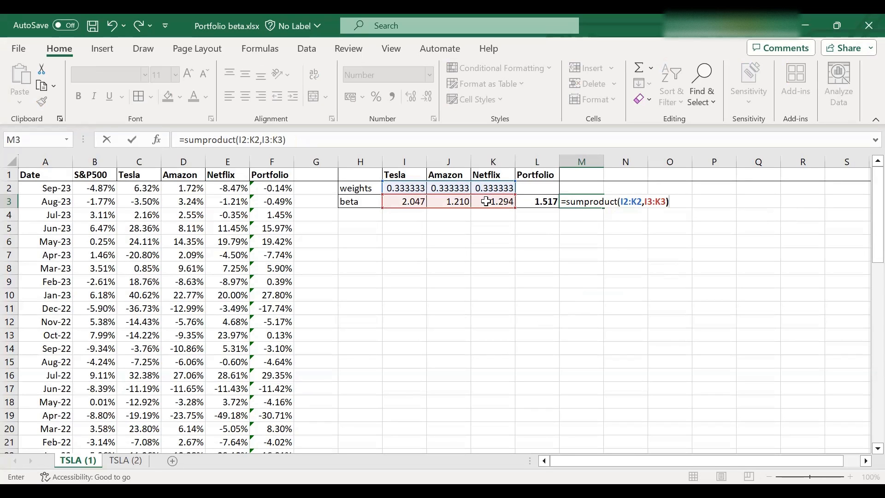
key("Enter")
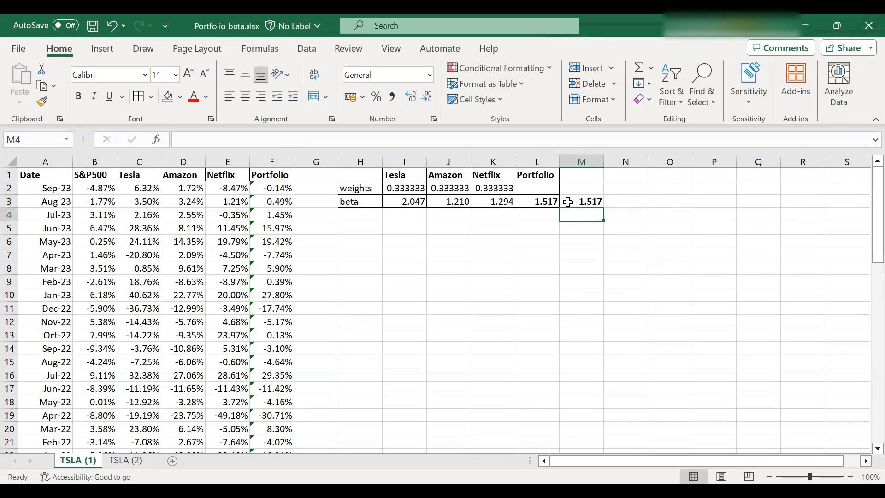
left_click(537, 201)
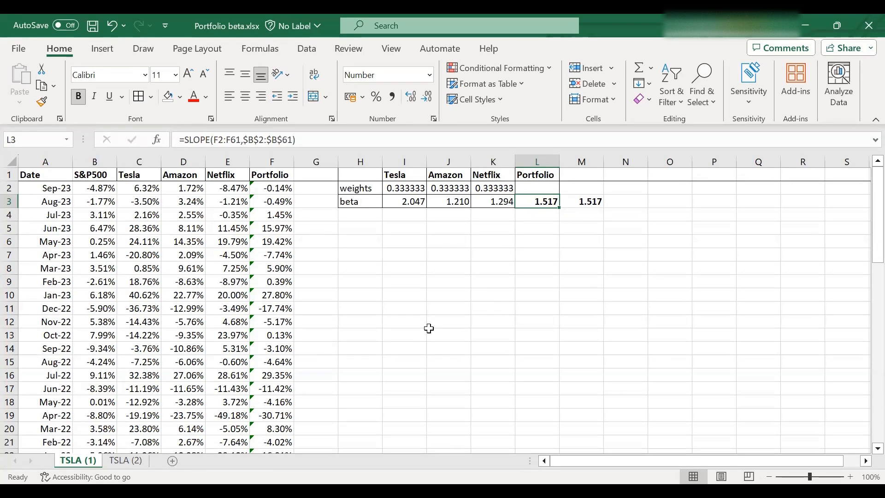
mouse_move(489, 189)
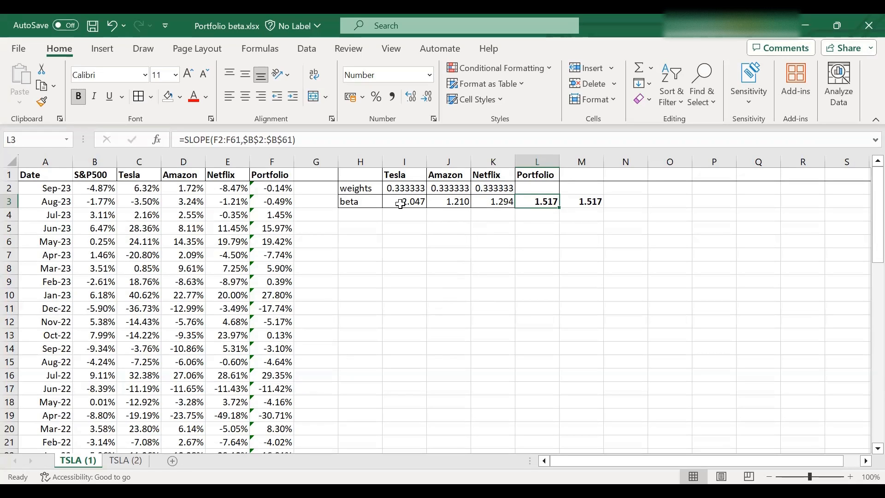
left_click(404, 201)
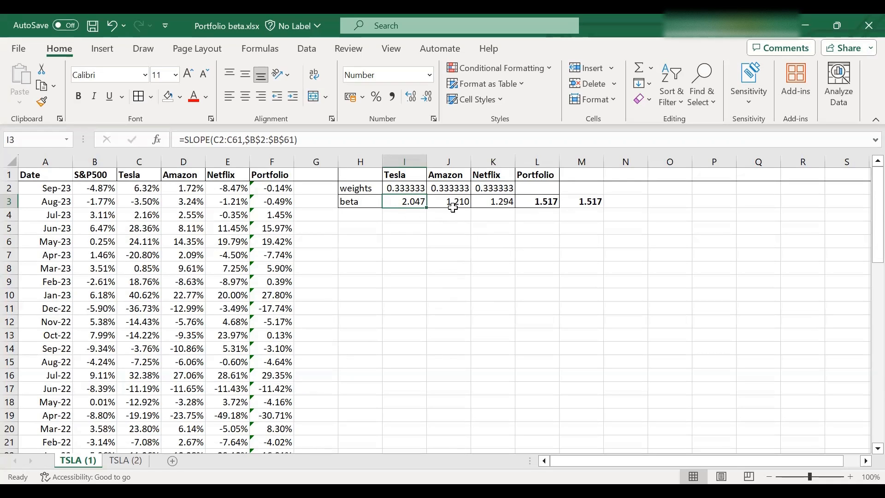
left_click(449, 201)
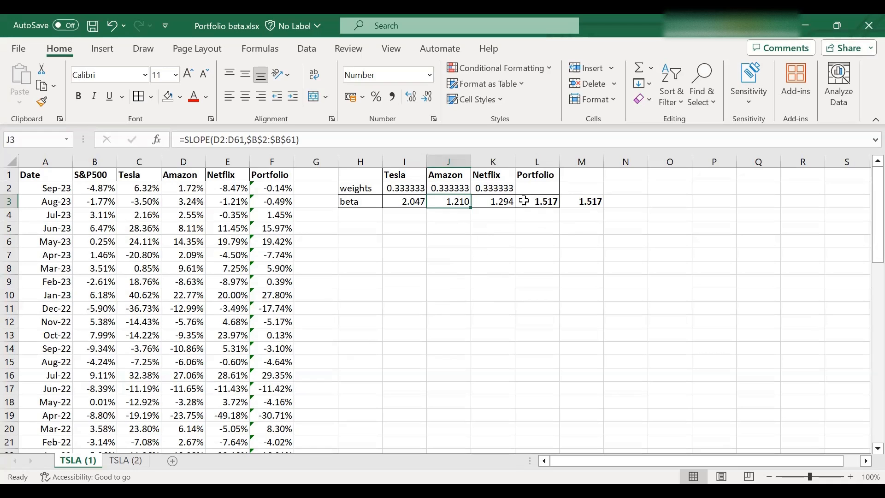
left_click(536, 201)
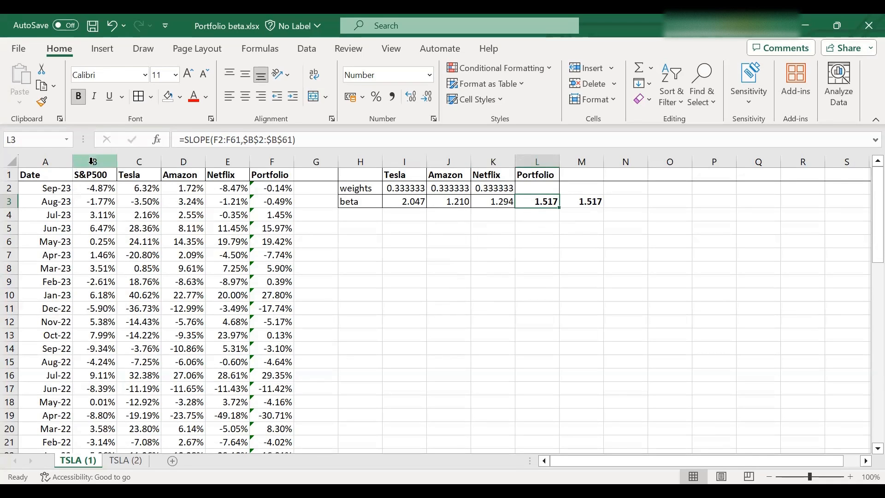
left_click(93, 161)
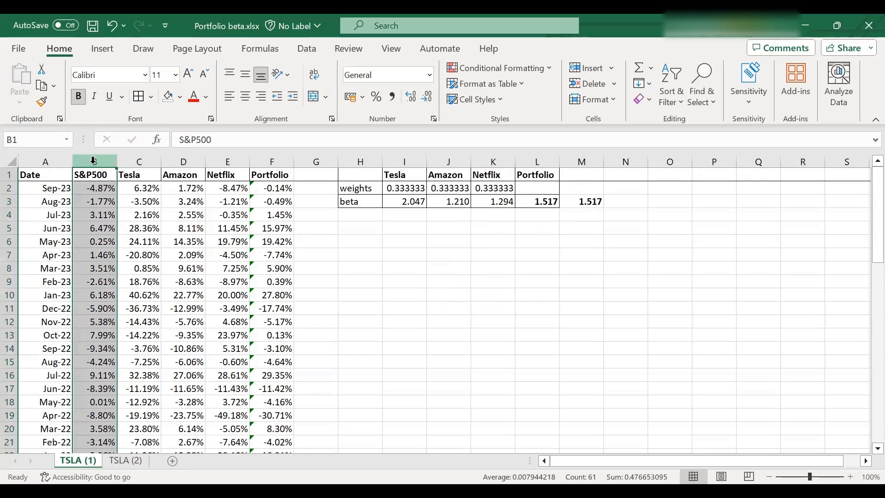
left_click(537, 201)
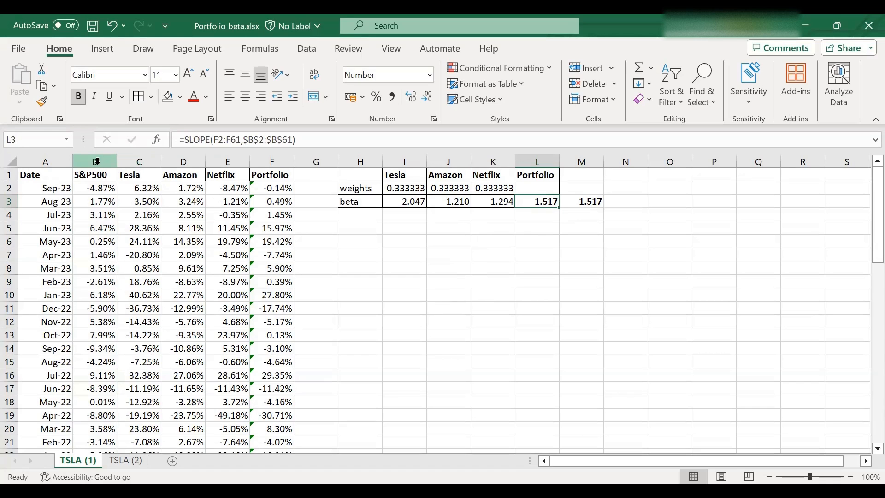
left_click(94, 162)
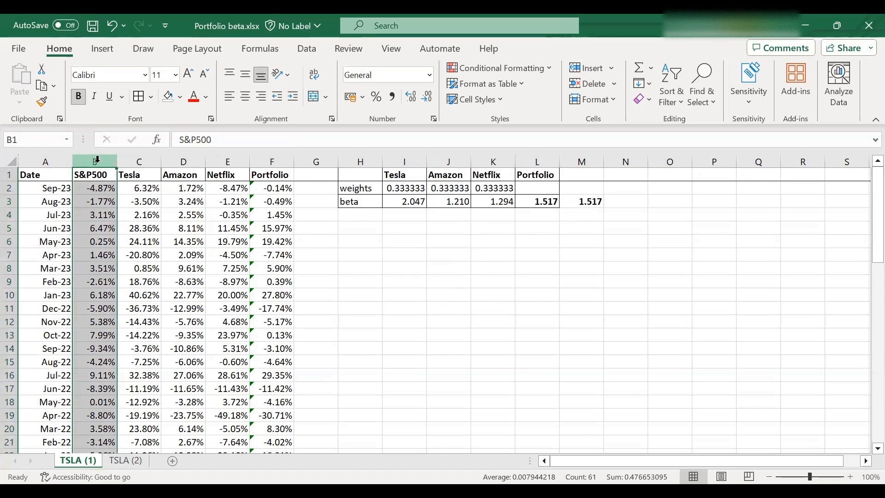
left_click(537, 202)
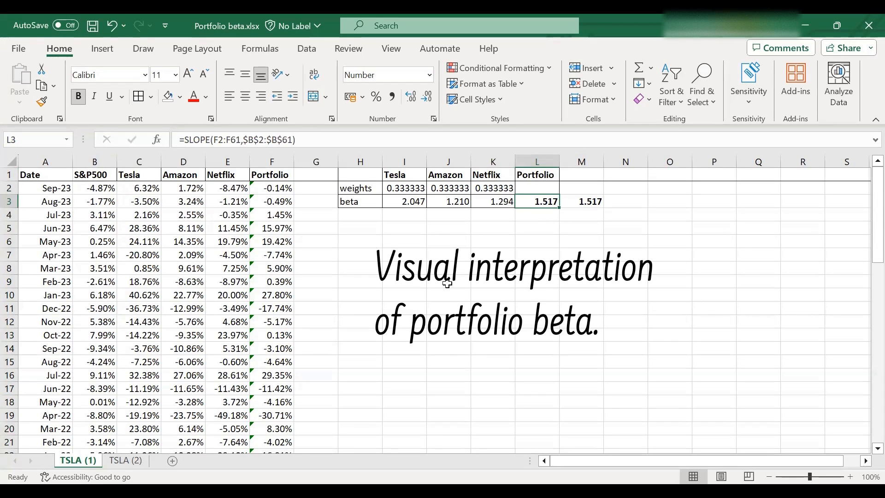
mouse_move(439, 285)
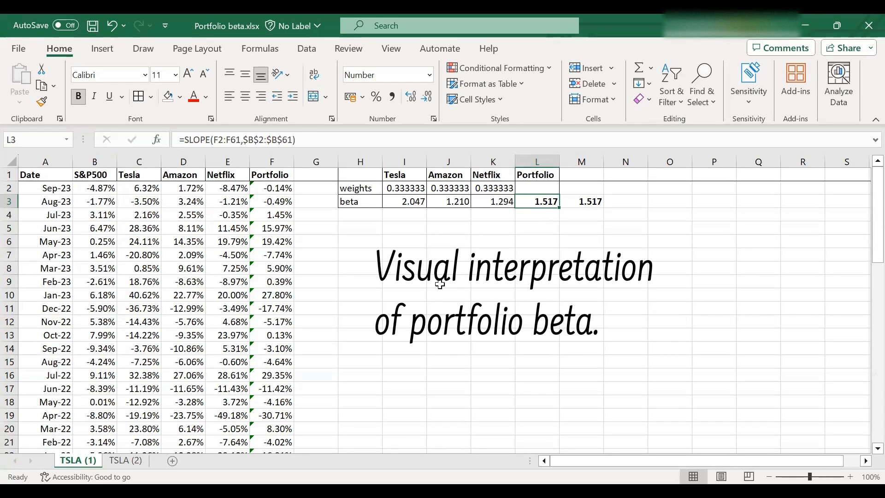
mouse_move(417, 281)
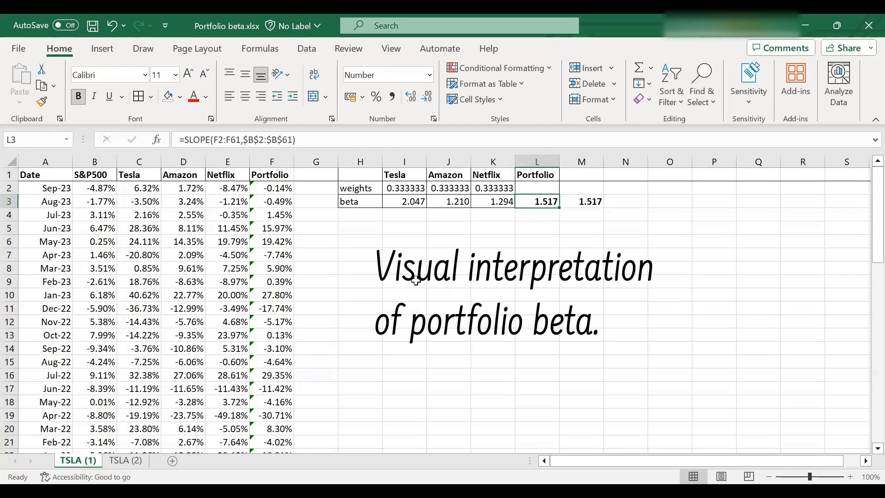
mouse_move(355, 240)
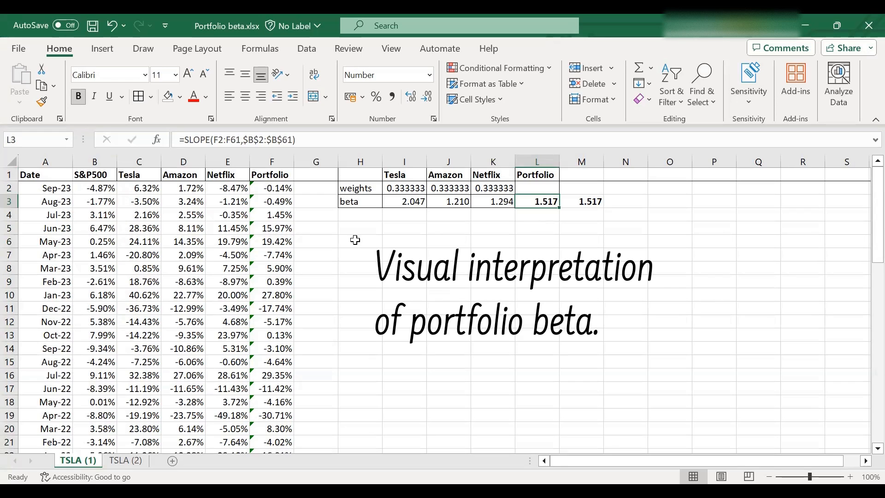
Step: Insert a blank scatter chart below the beta table and select it for Chart Design
left_click(102, 49)
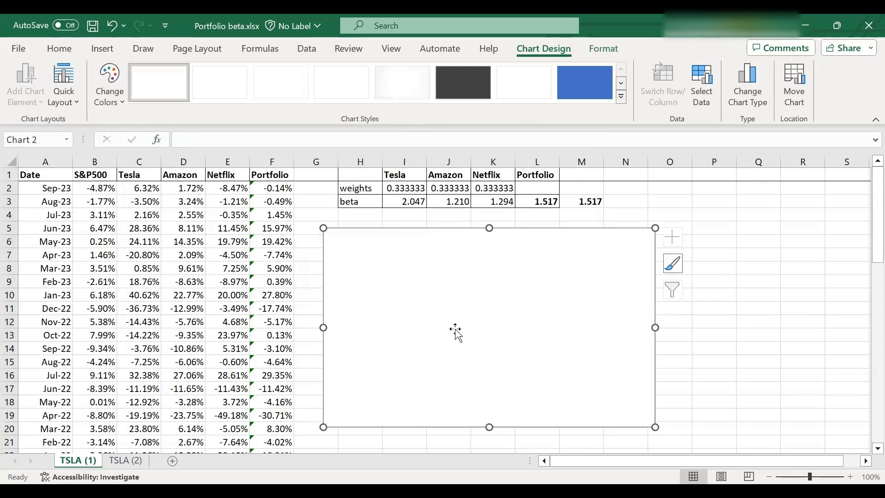
mouse_move(452, 329)
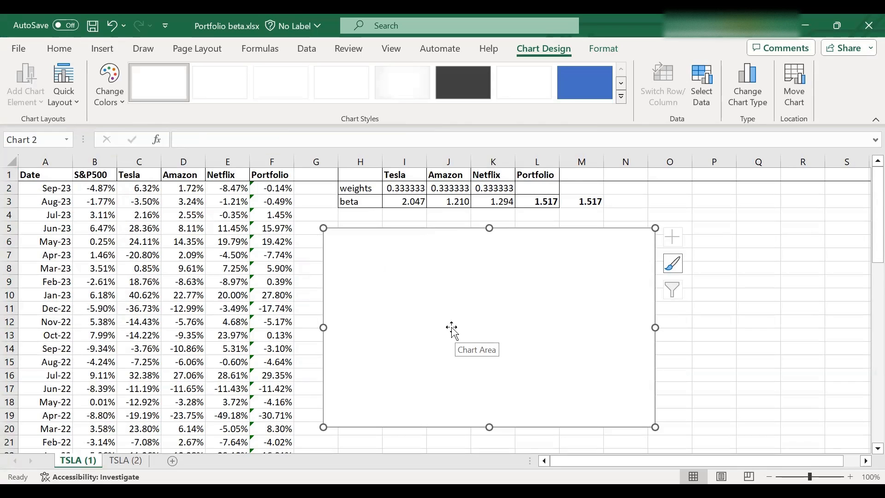
left_click(581, 202)
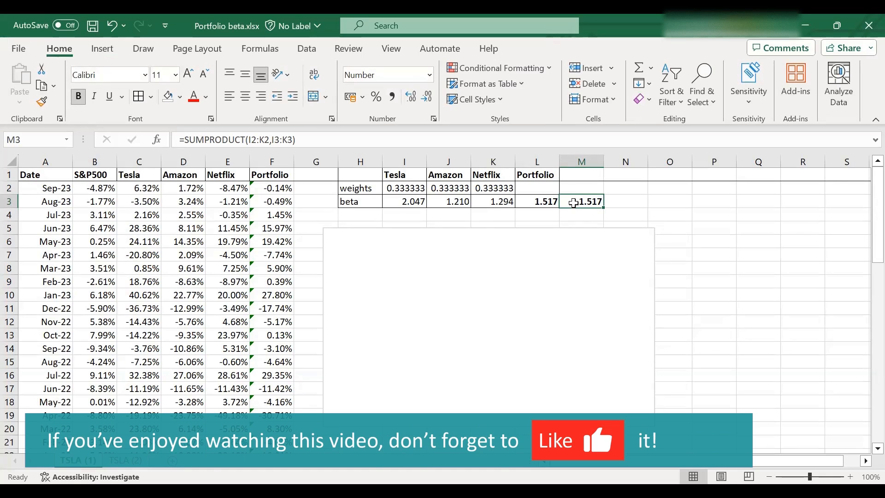
left_click(537, 202)
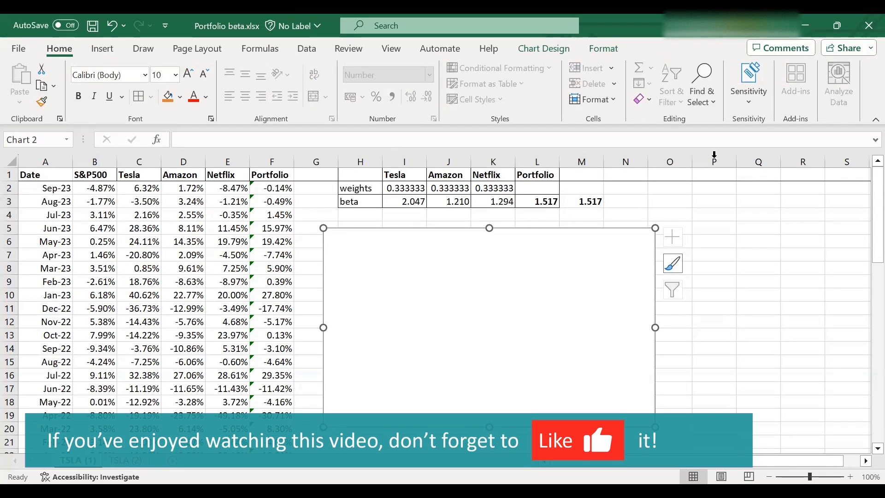
left_click(543, 49)
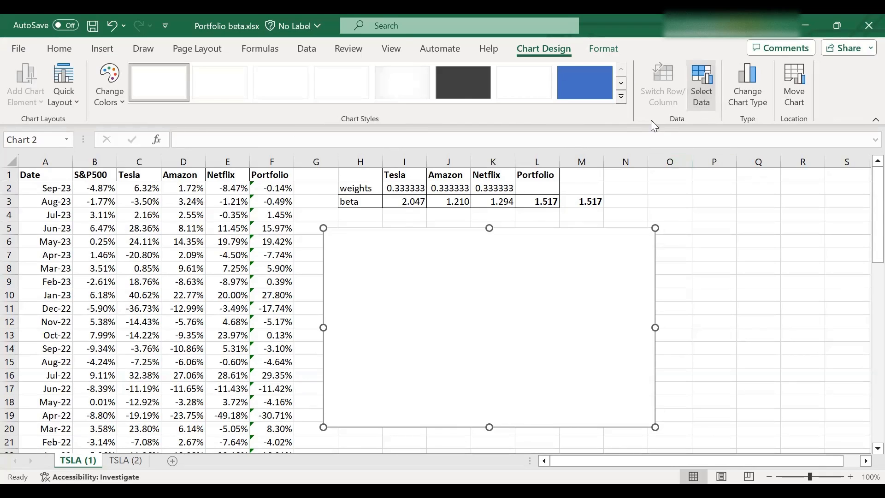
Step: Add a chart series with S&P500 returns B2:B61 as X and Portfolio F2:F61 as Y
left_click(702, 83)
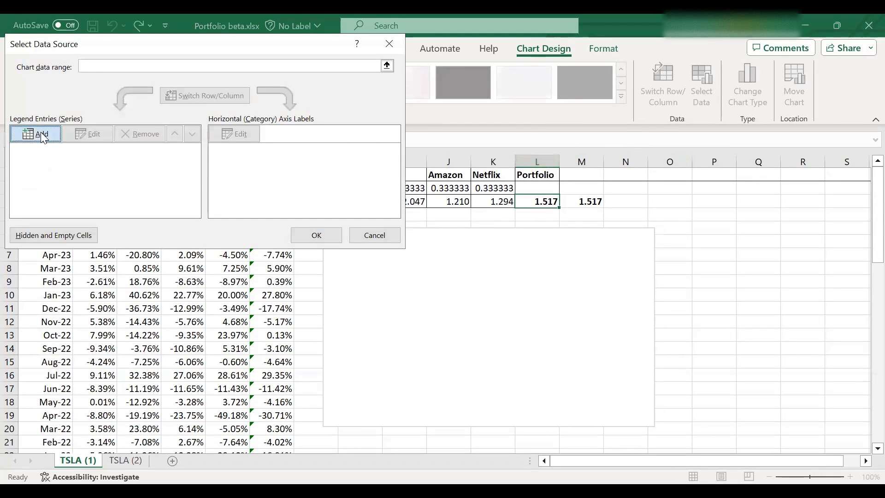
left_click(35, 134)
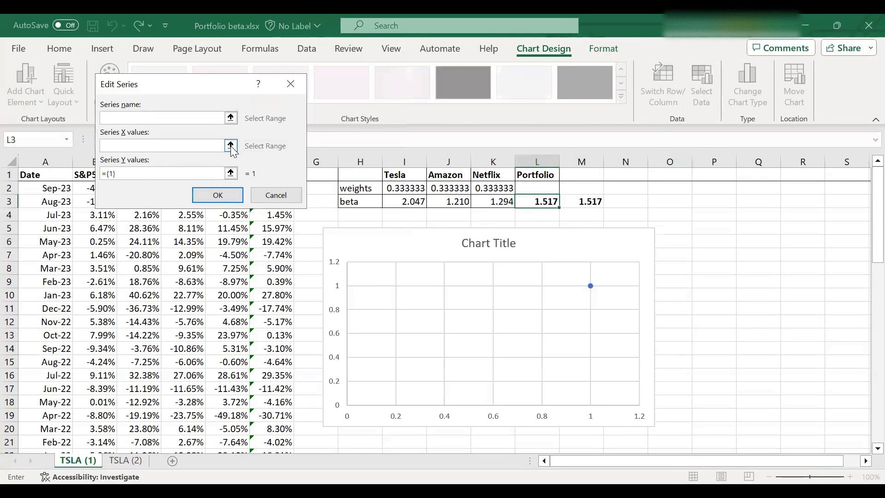
left_click(94, 188)
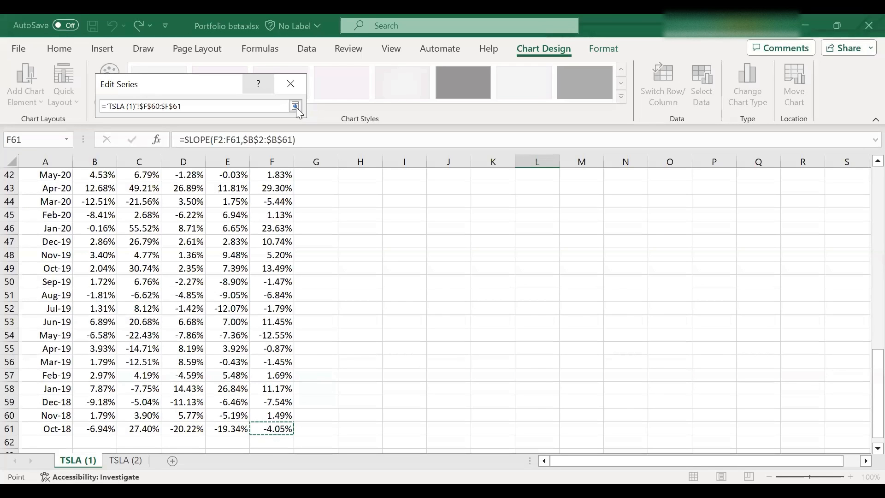
left_click(295, 106)
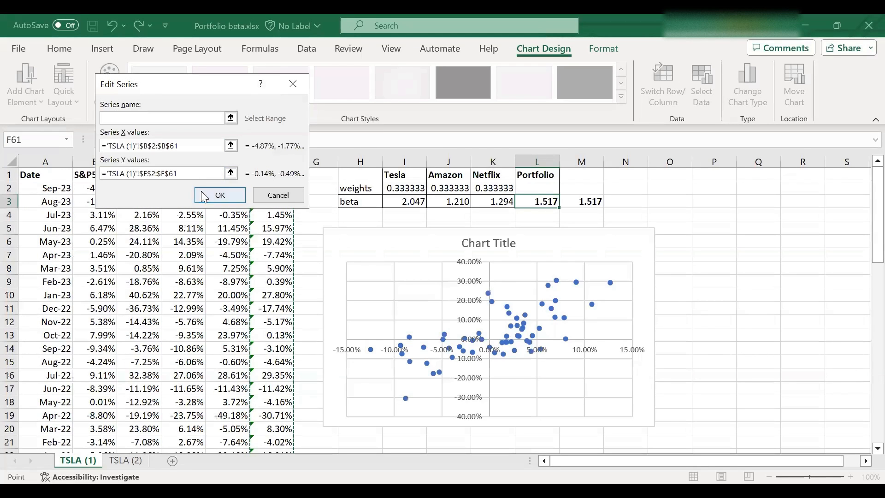
left_click(219, 195)
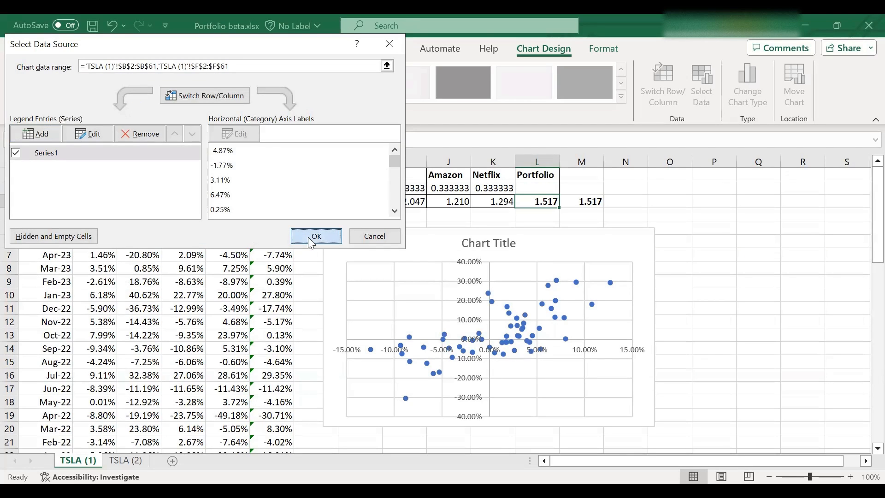
left_click(316, 236)
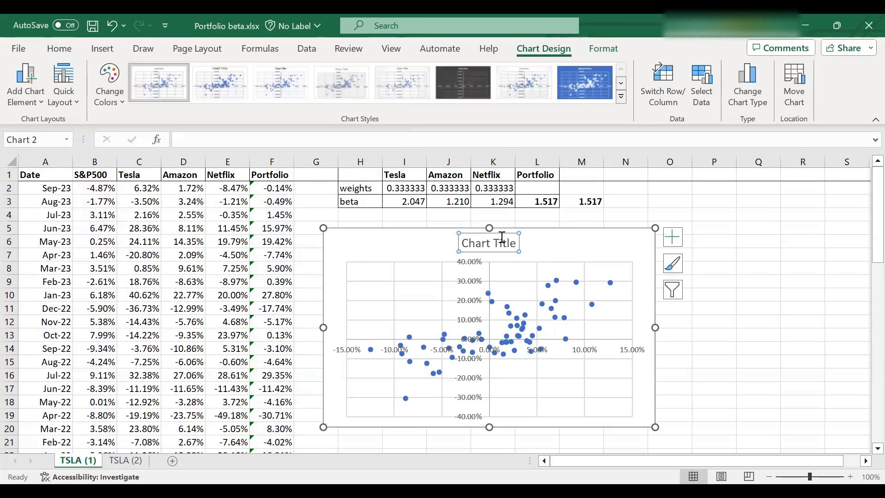
mouse_move(506, 232)
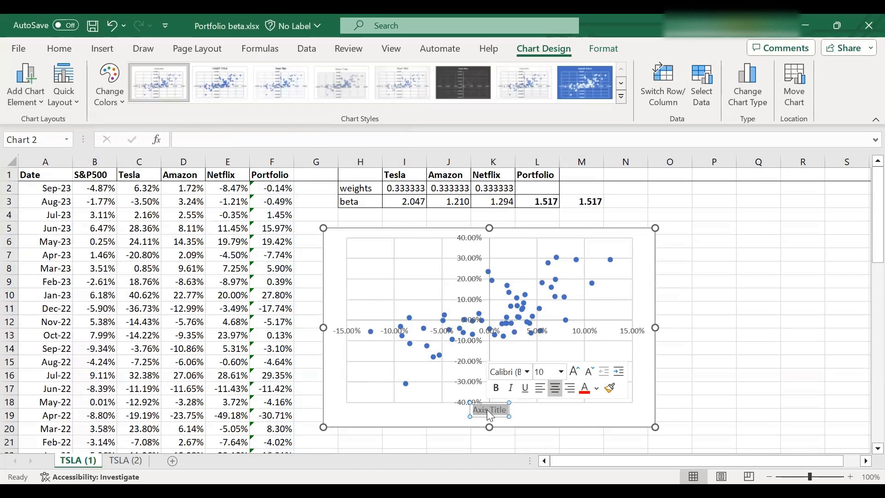
Step: Title the horizontal axis 'Market returns' and add a vertical axis title for 'Portfolio returns'
type("Market returns")
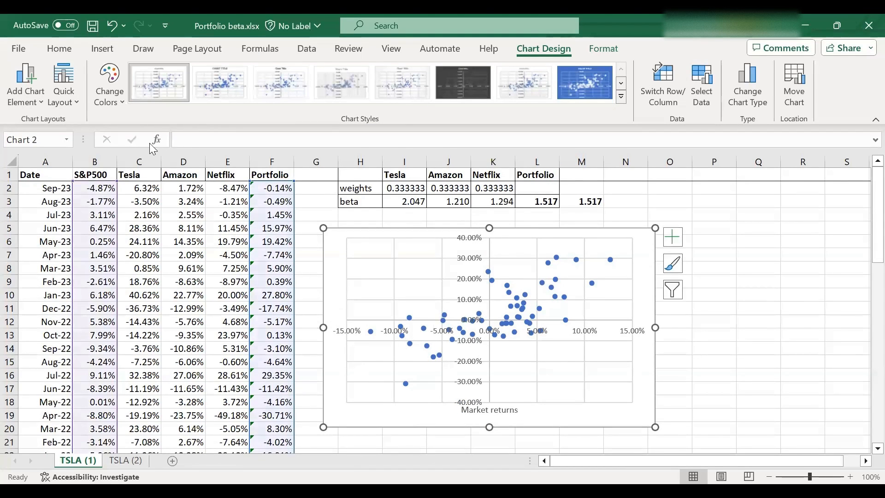
left_click(25, 87)
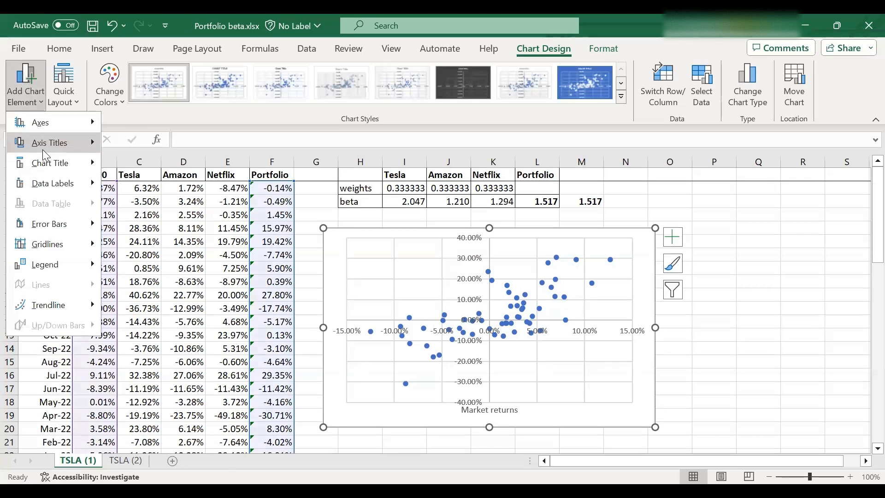
left_click(49, 142)
type("Portfolio returns")
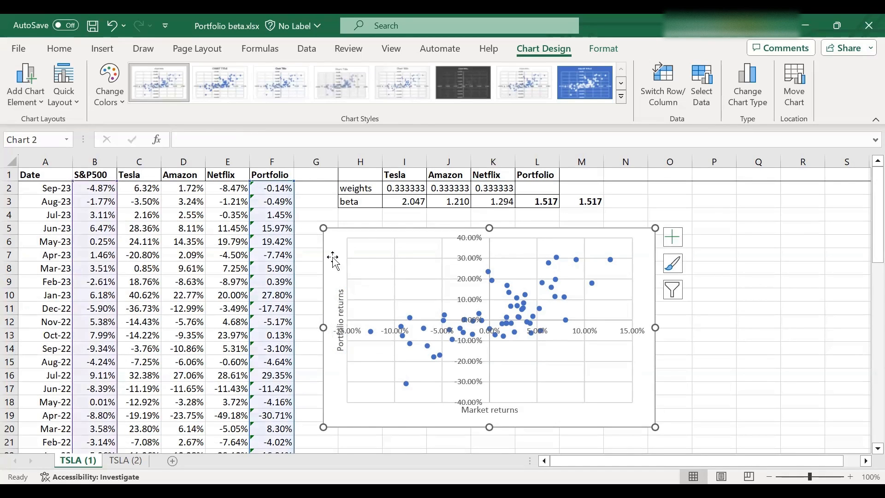
Step: Add a linear trendline and display its equation y = 1.517x + 0.0171 on the chart
left_click(25, 83)
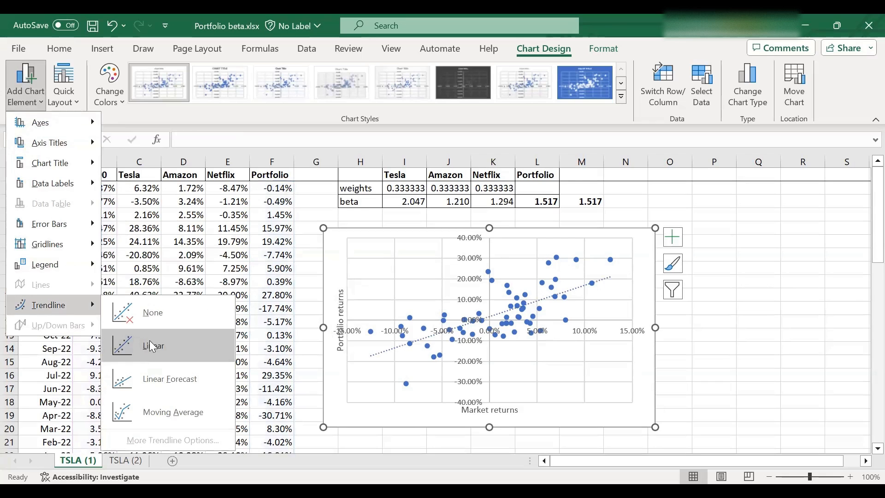
left_click(153, 345)
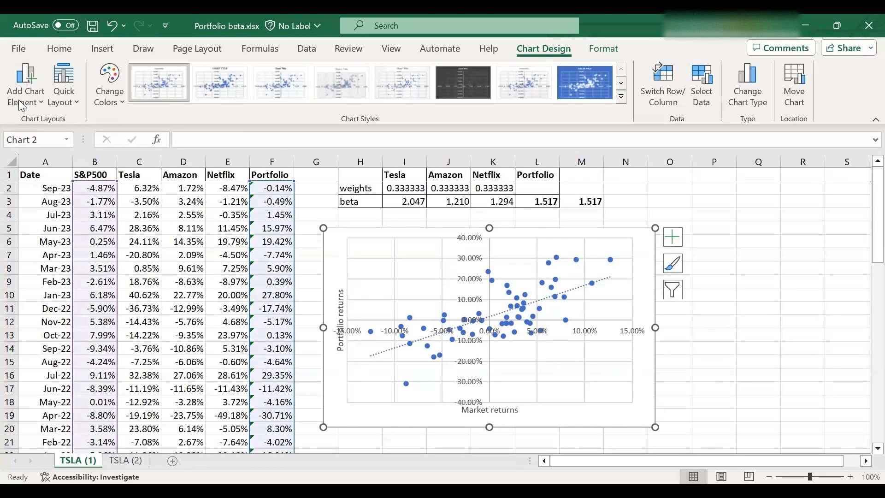
left_click(26, 88)
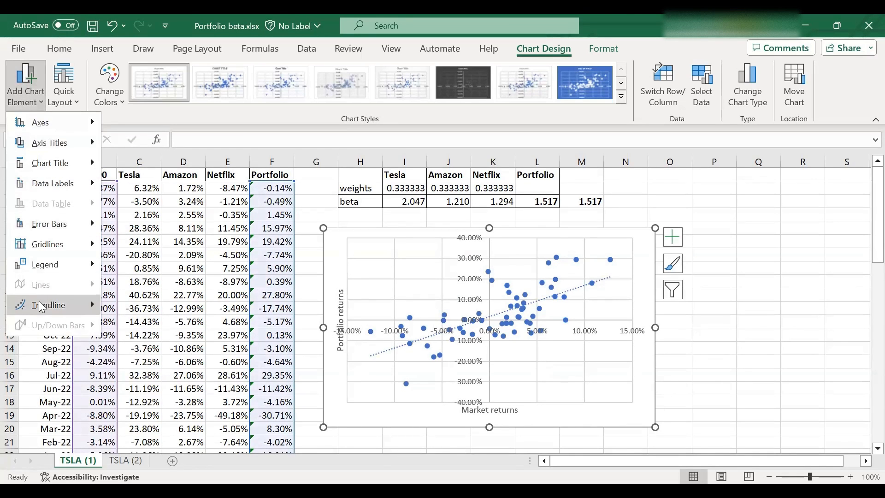
left_click(48, 305)
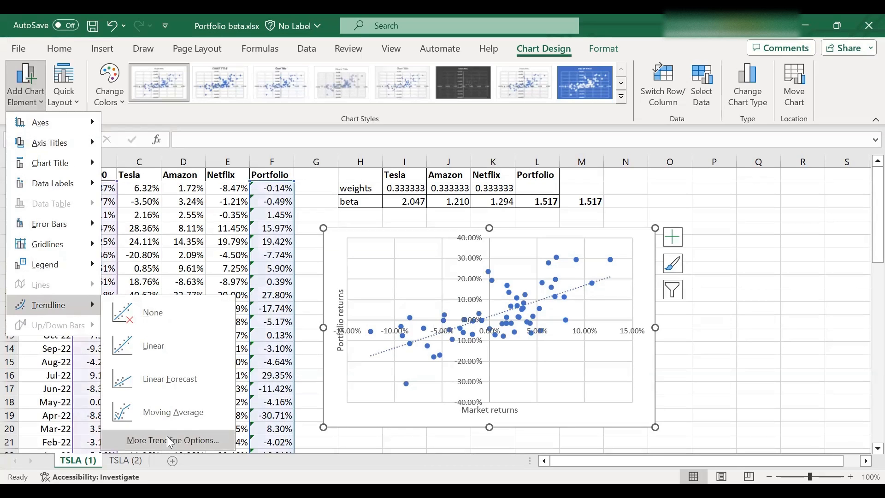
left_click(174, 440)
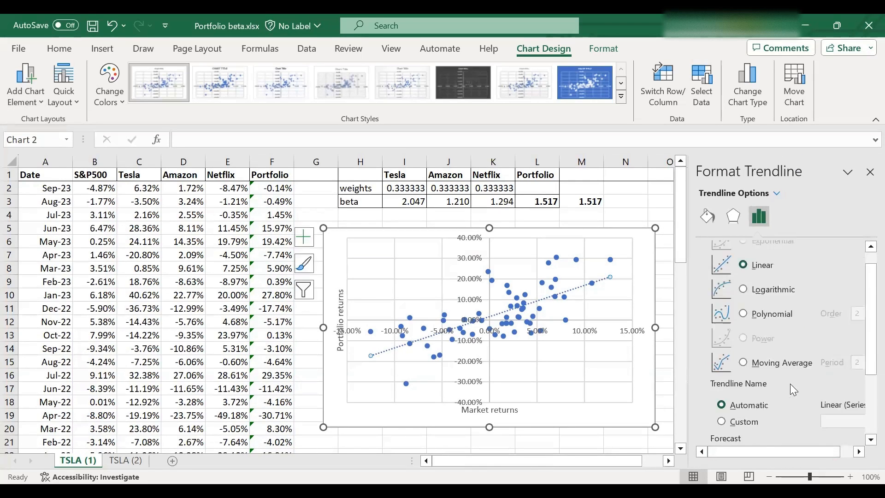
scroll("down", 3)
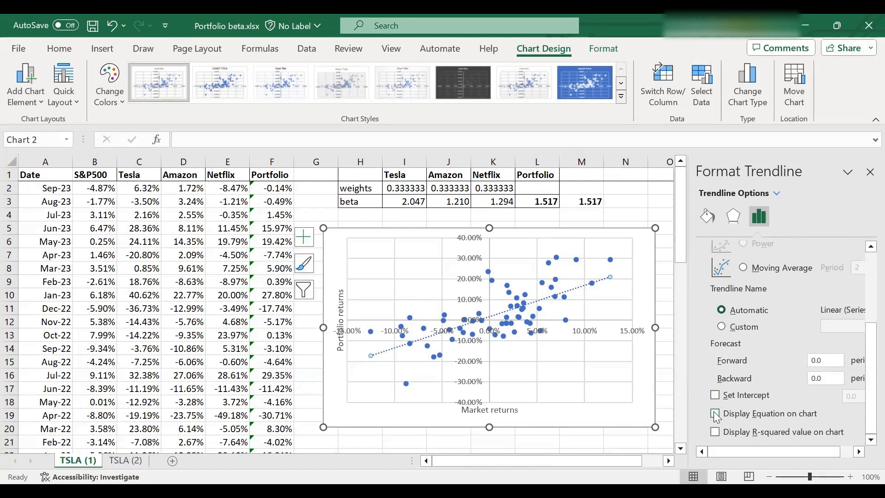
left_click(715, 413)
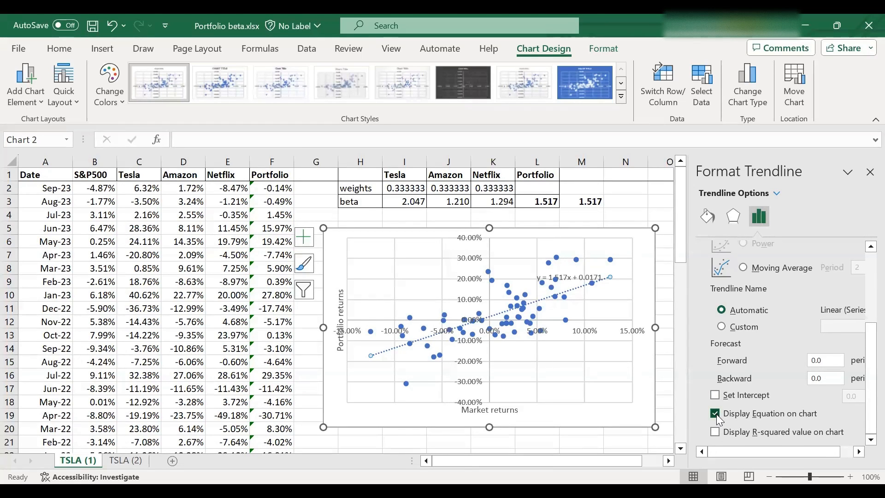
left_click(871, 172)
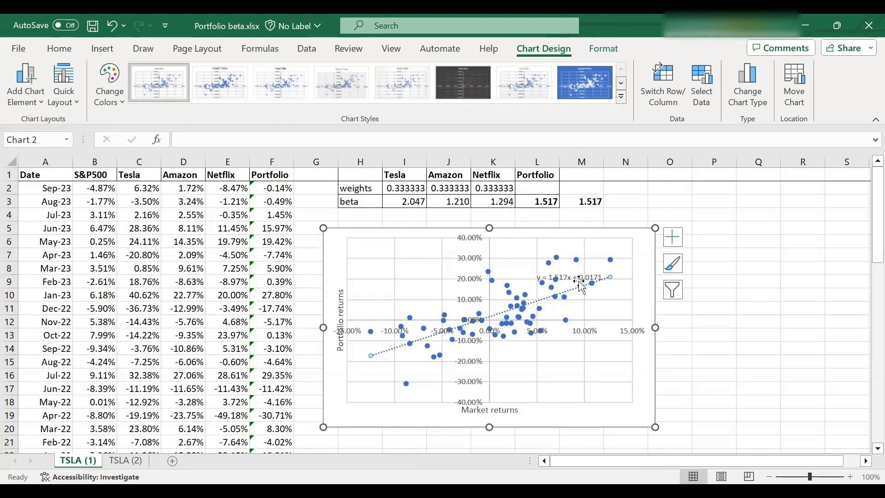
Step: Drag the y = 1.517x + 0.0171 equation label to the chart's top-left corner
left_click(570, 277)
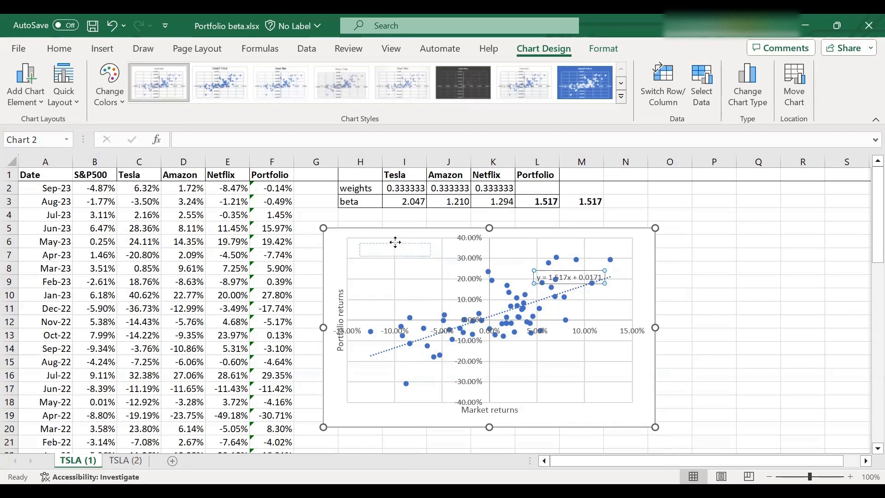
left_click_drag(570, 277, 394, 247)
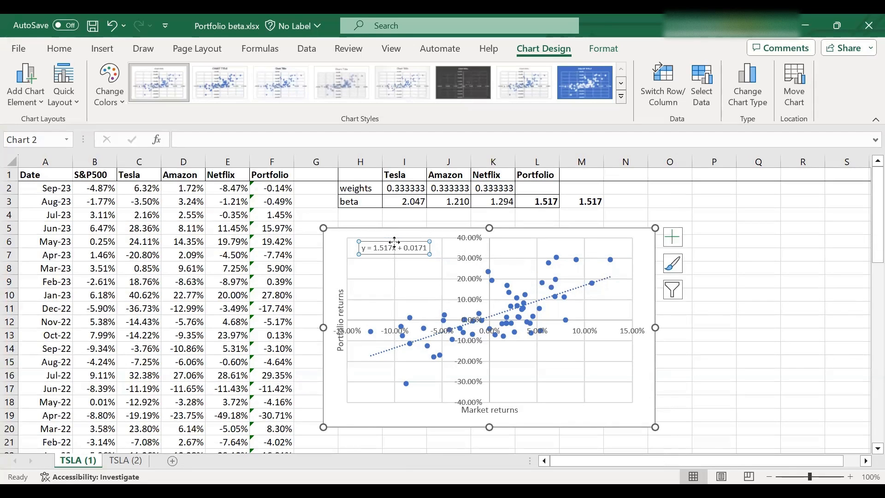
mouse_move(360, 265)
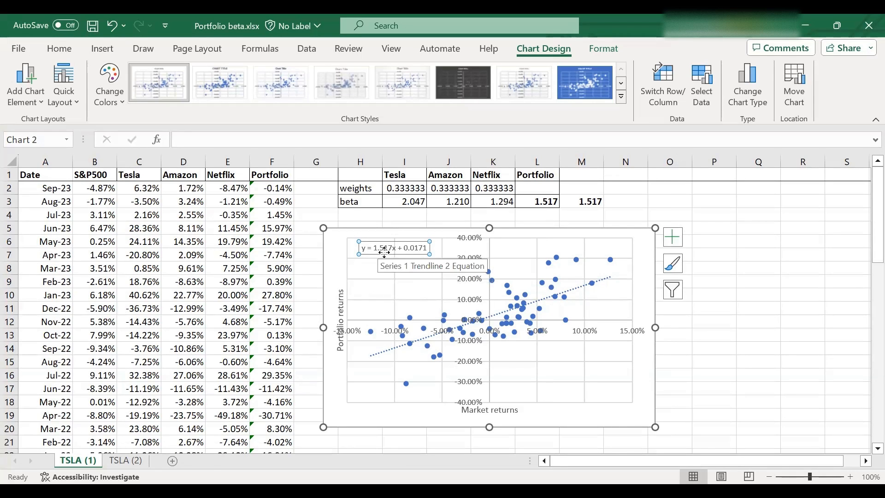
mouse_move(550, 209)
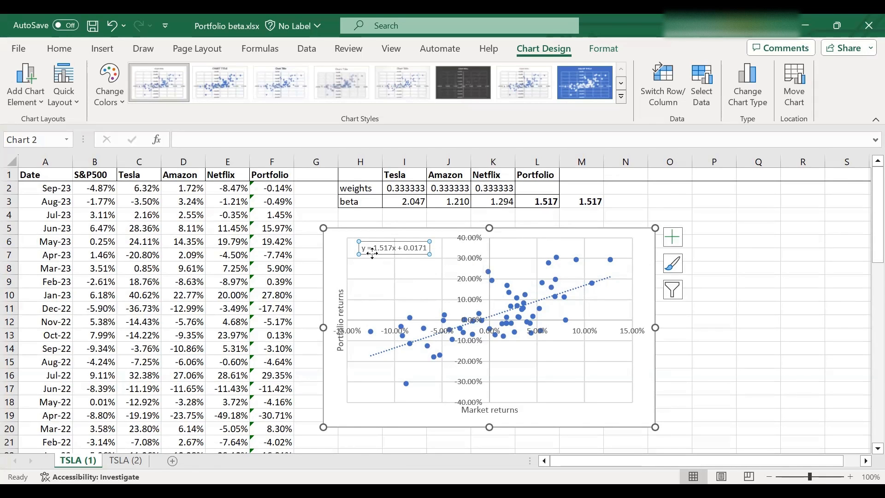
mouse_move(373, 254)
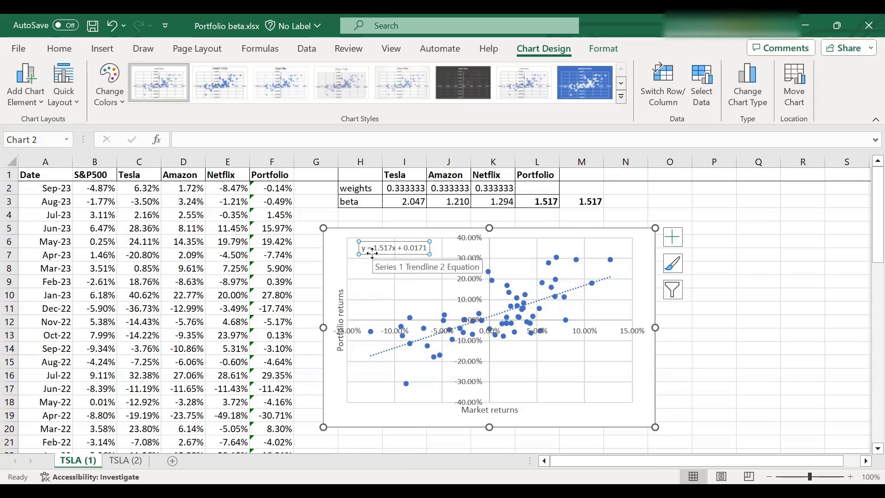
mouse_move(406, 258)
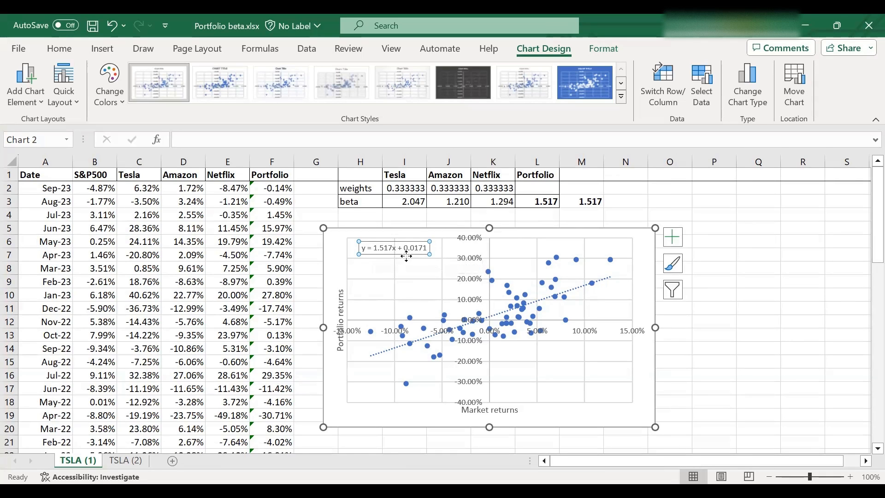
mouse_move(490, 322)
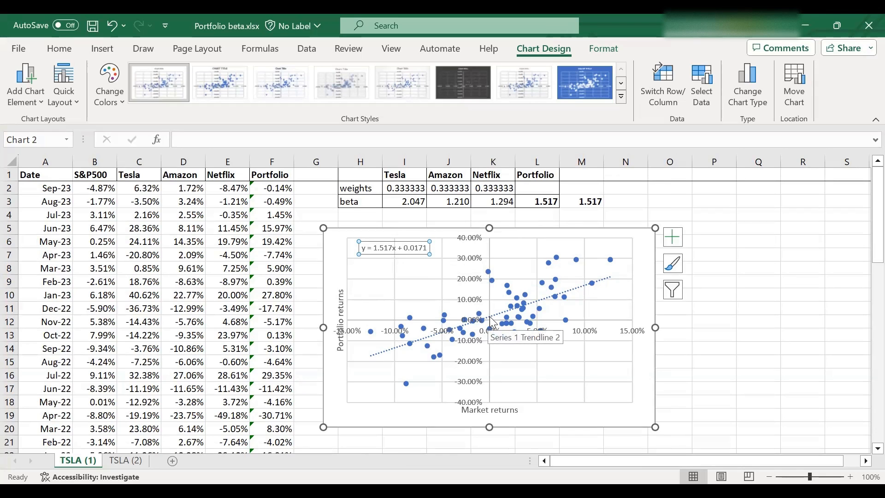
mouse_move(576, 296)
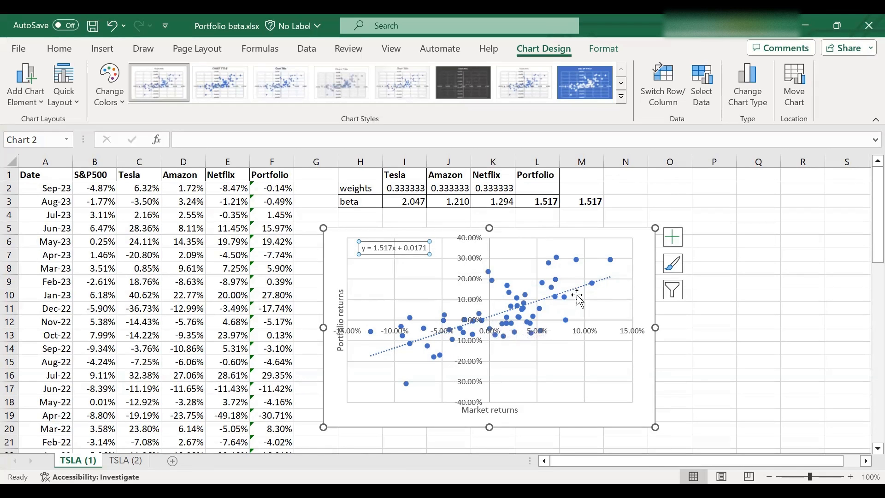
mouse_move(374, 362)
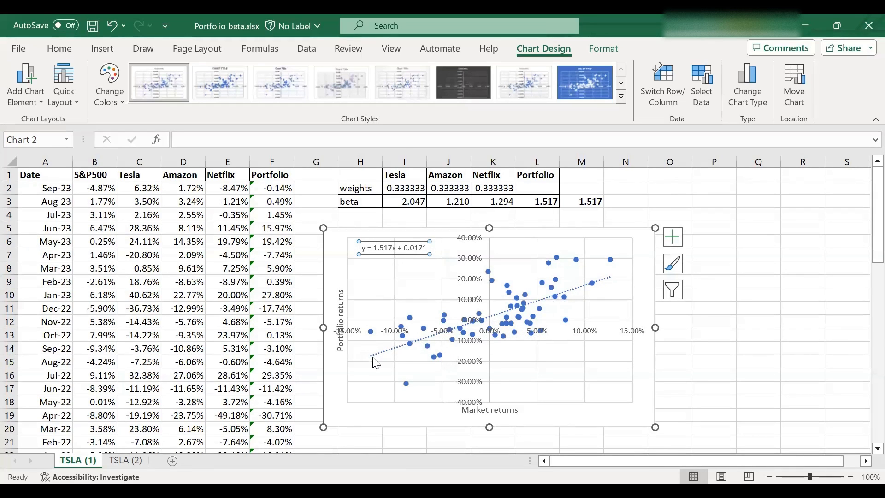
mouse_move(581, 291)
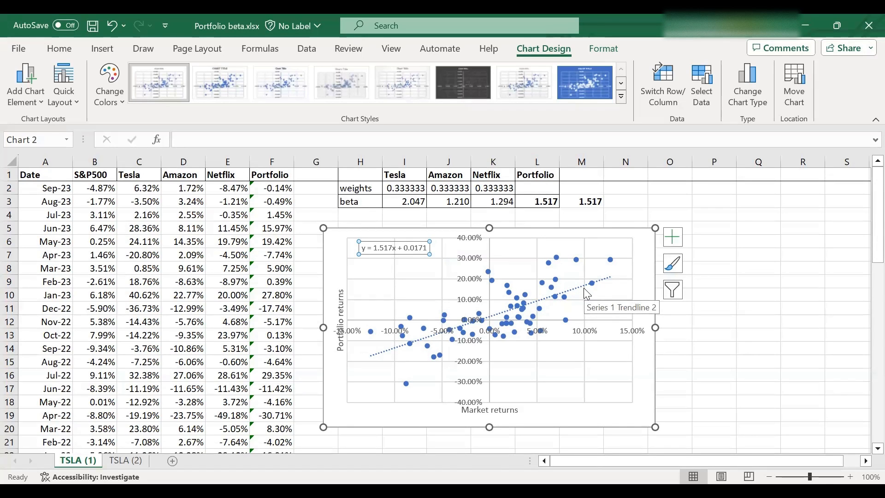
left_click(626, 202)
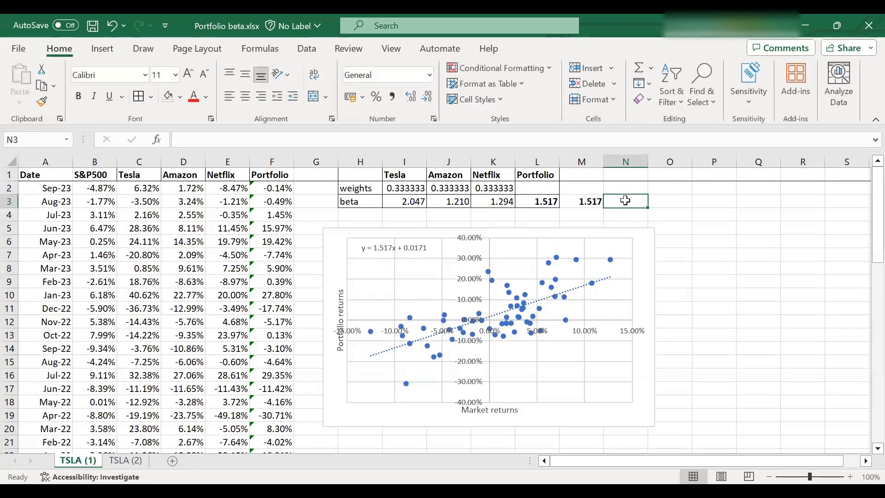
mouse_move(625, 201)
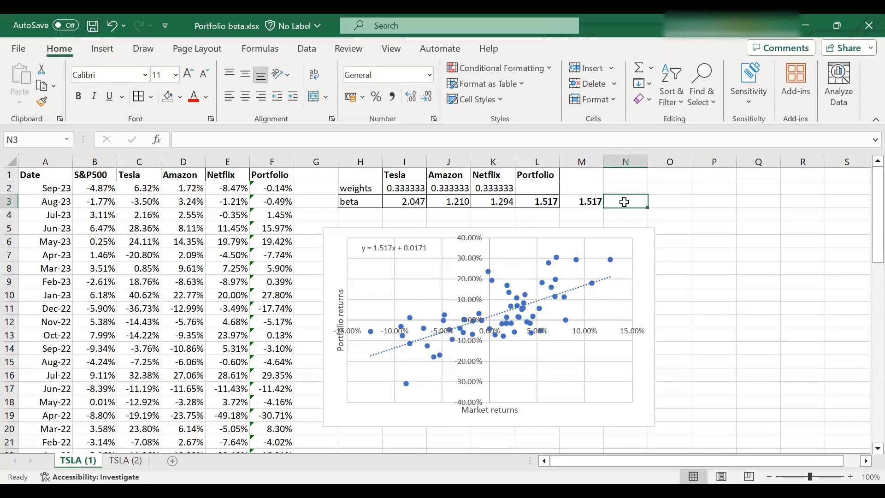